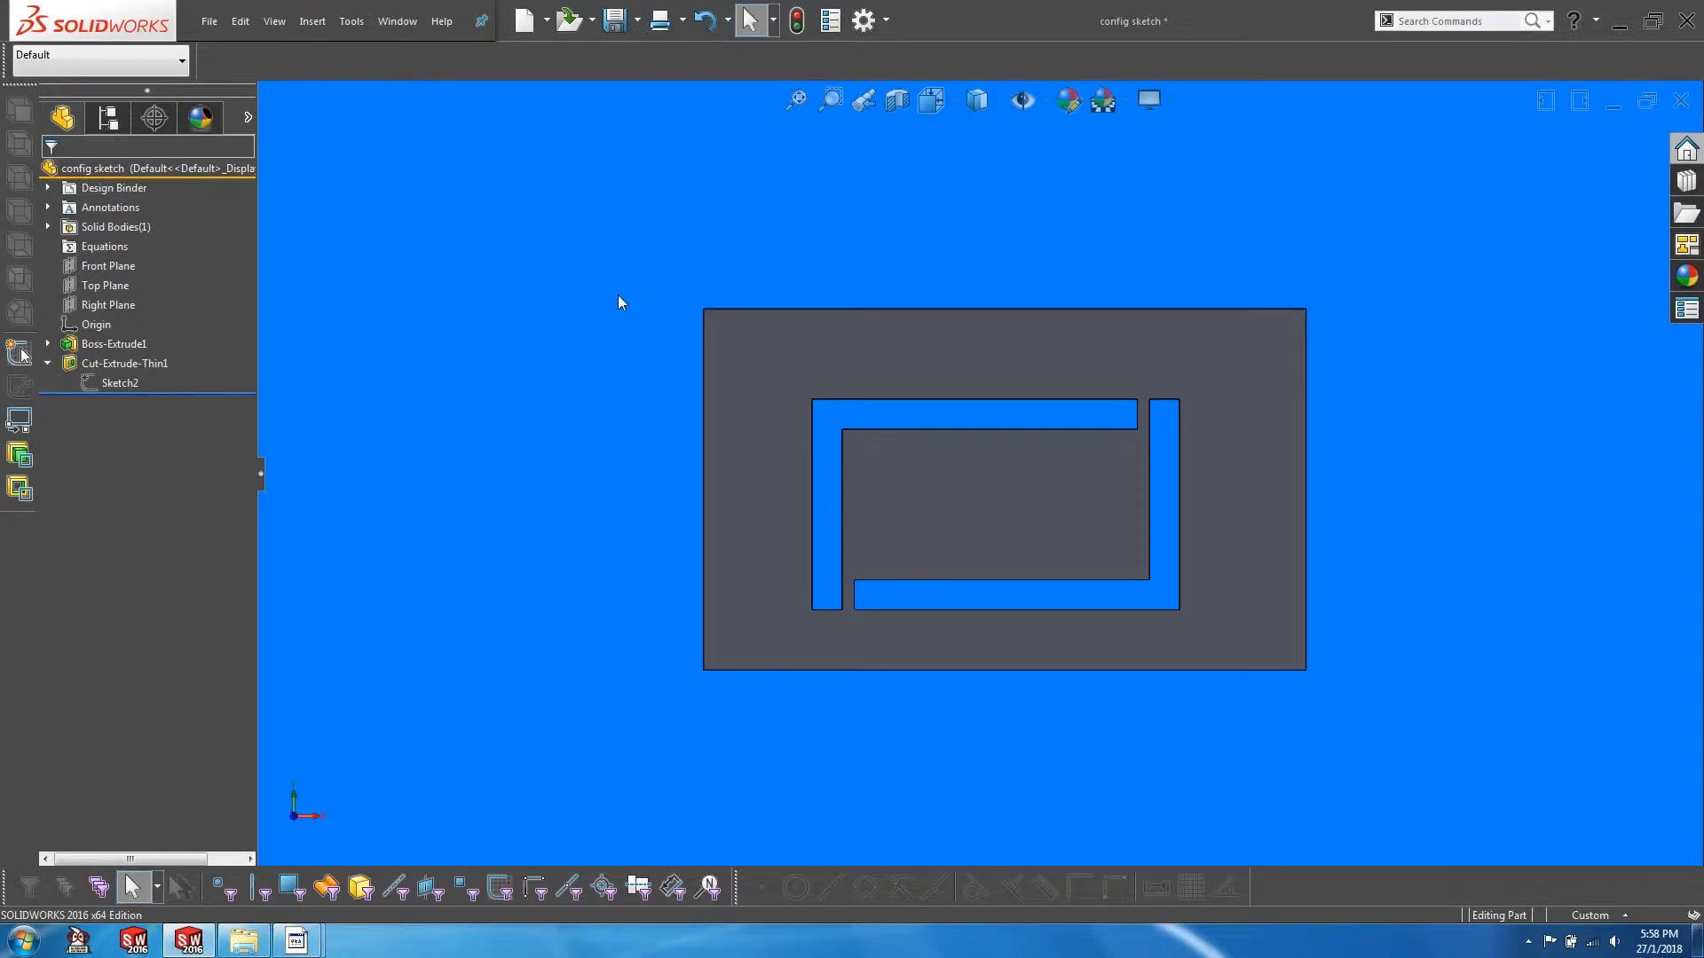
{"action": "mouse_move", "coordinate": [254, 369]}
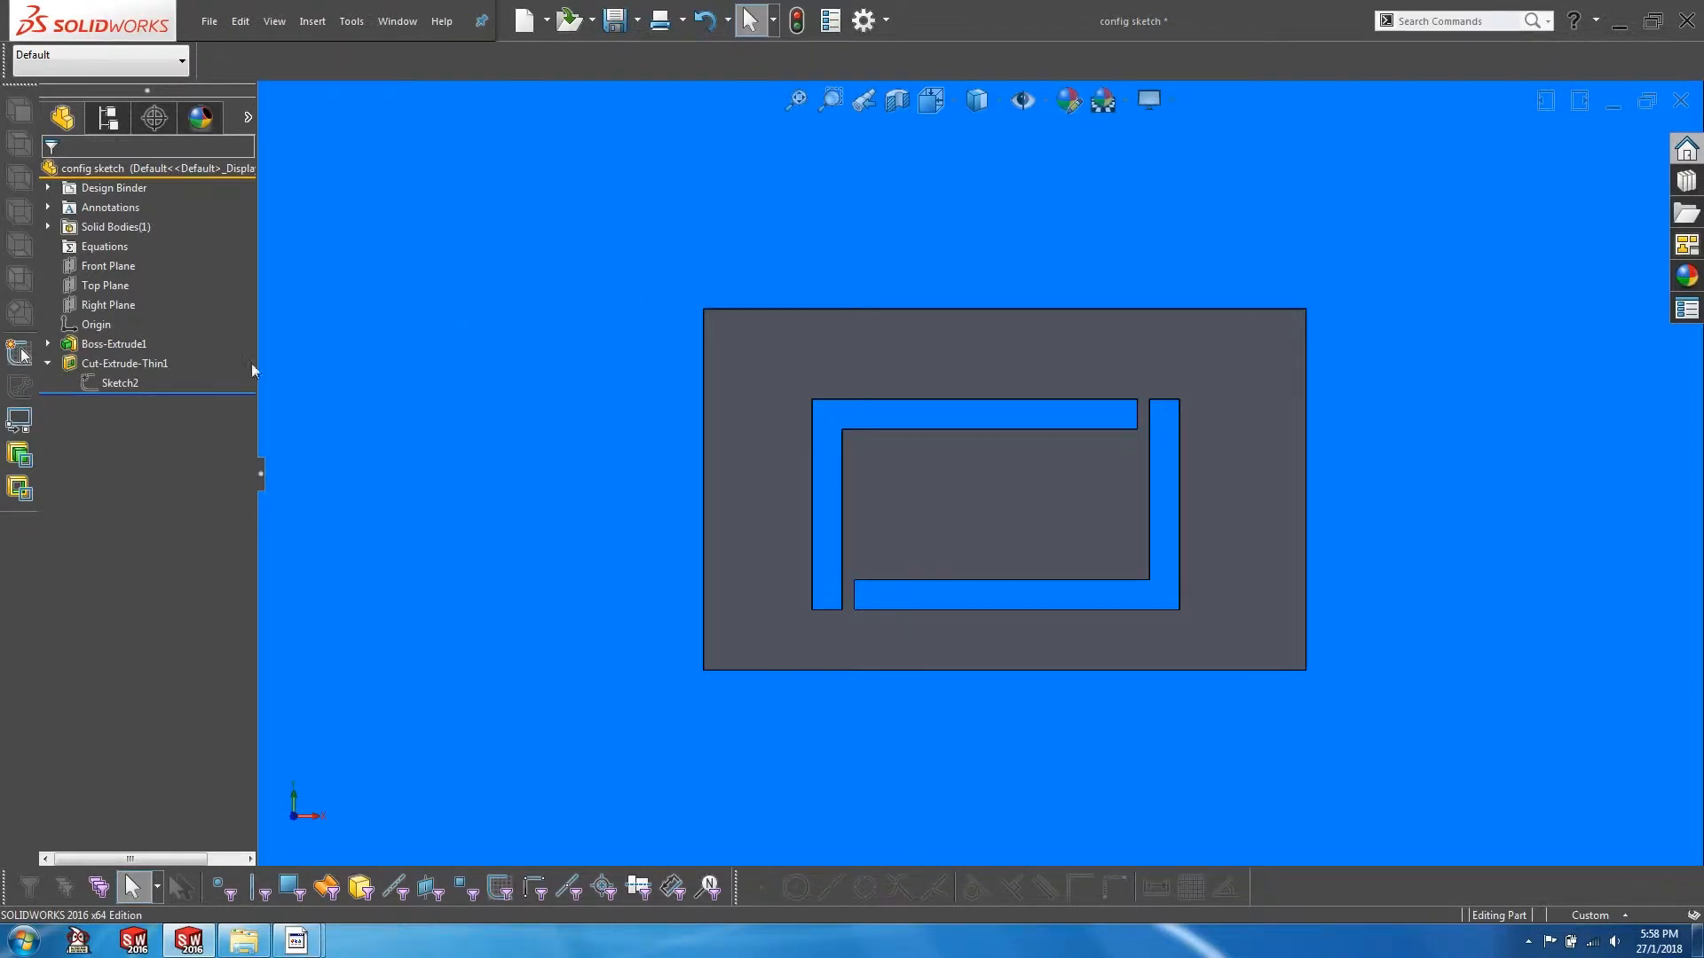
Start Configure Feature on Sketch2 under Cut-Extrude-Thin1 from the FeatureManager tree.
{"action": "right_click", "coordinate": [119, 383]}
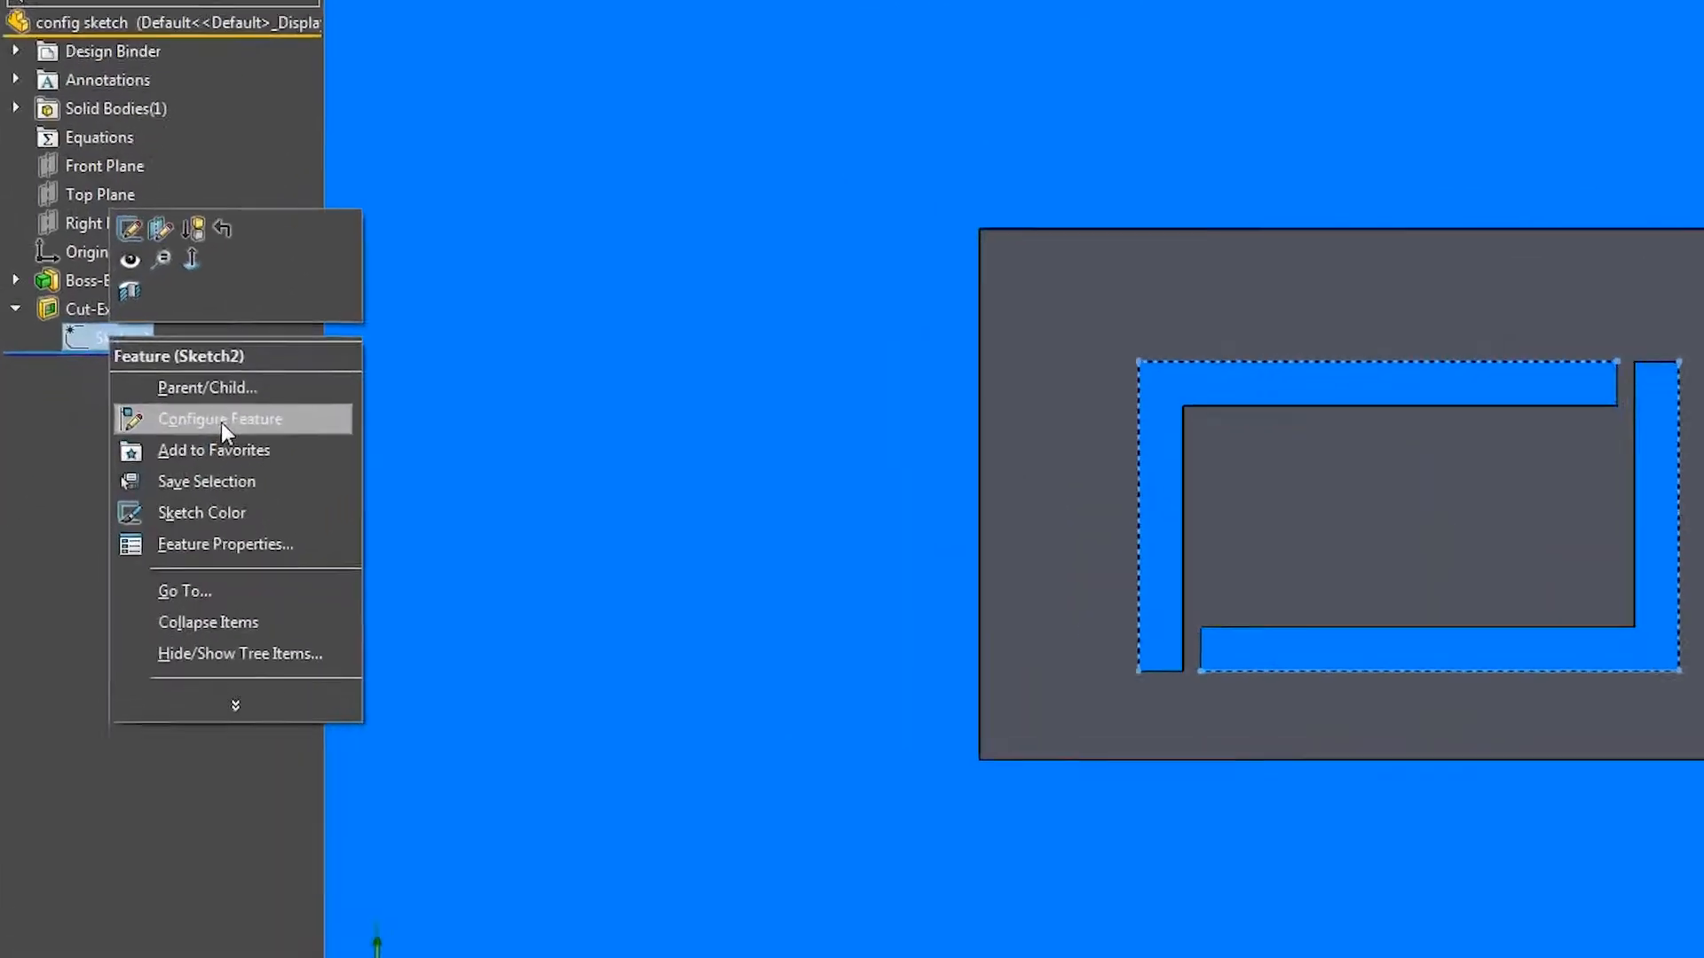
{"action": "left_click", "coordinate": [224, 419]}
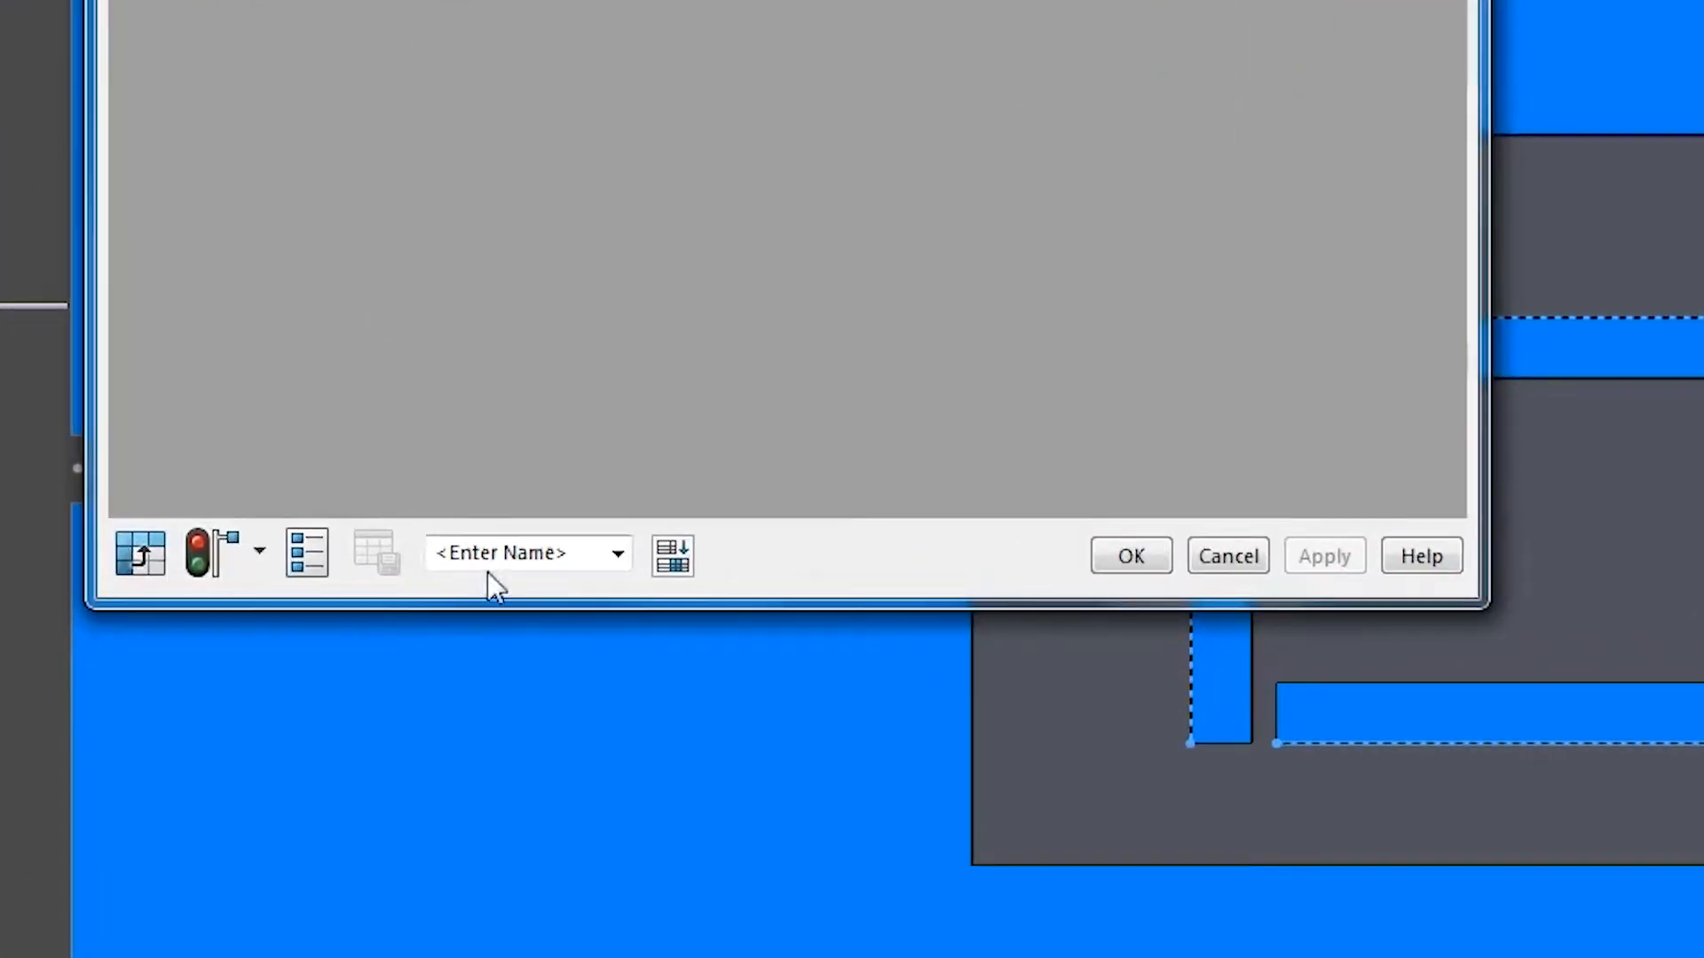
Name the table CUTOUT and create a new configuration row named ALTERNATIVE.
{"action": "type", "text": "CUTOUT"}
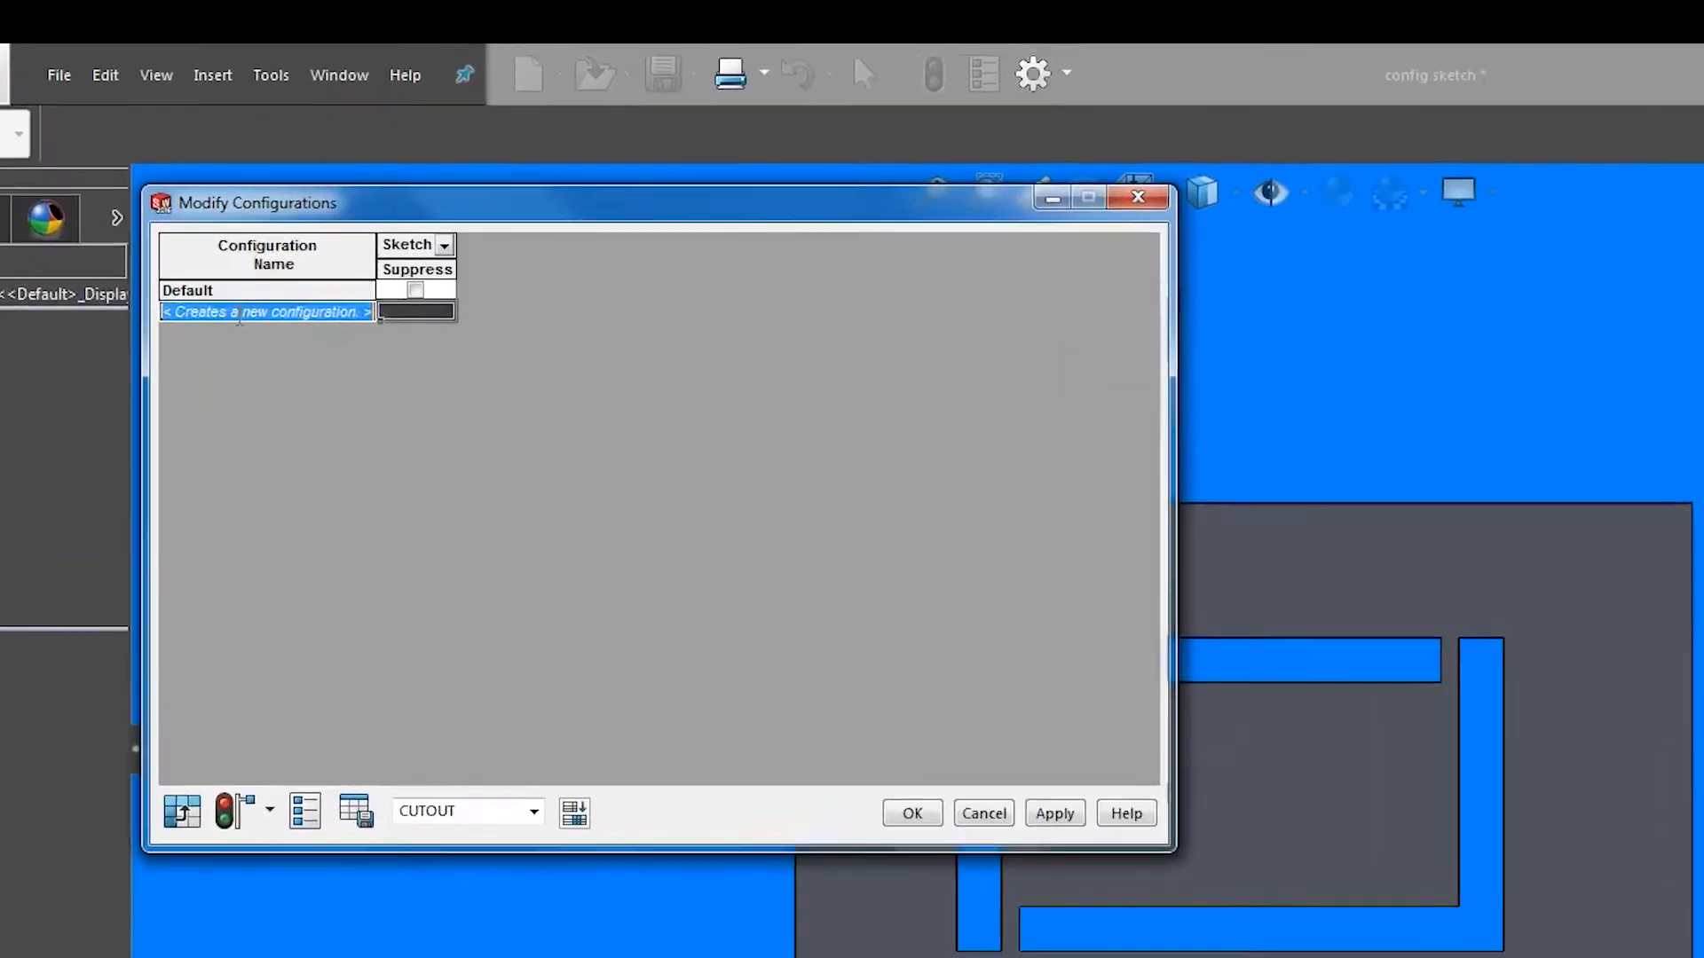
{"action": "type", "text": "ALTE"}
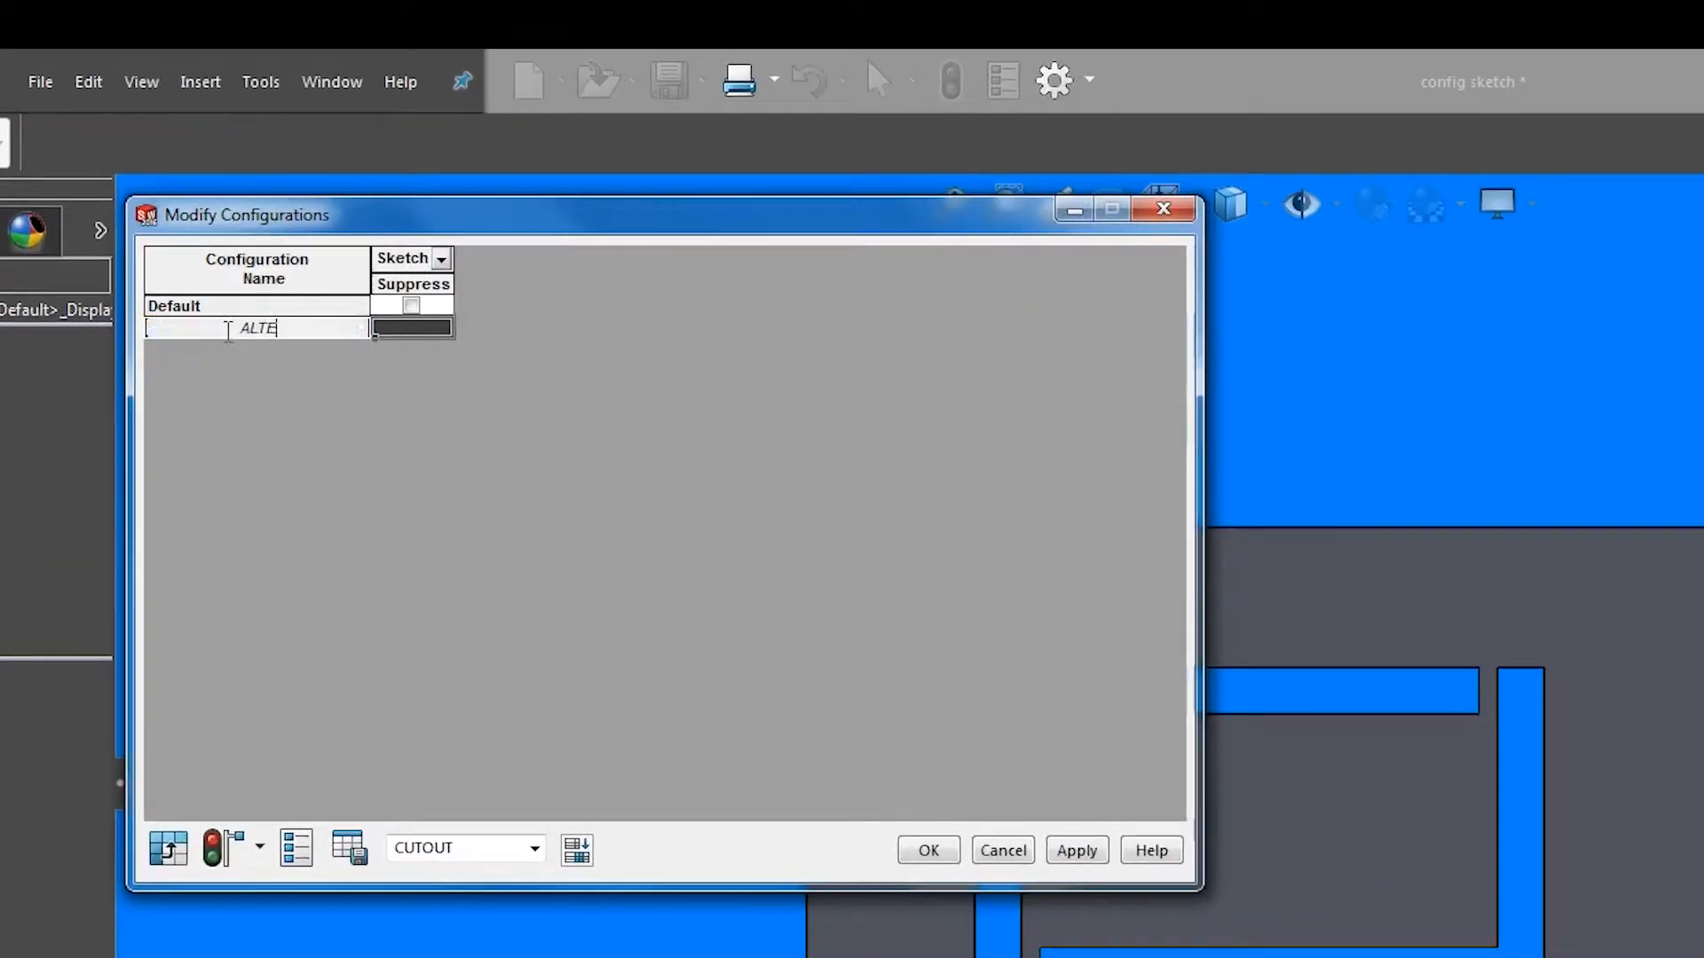
{"action": "type", "text": "RNATIVE"}
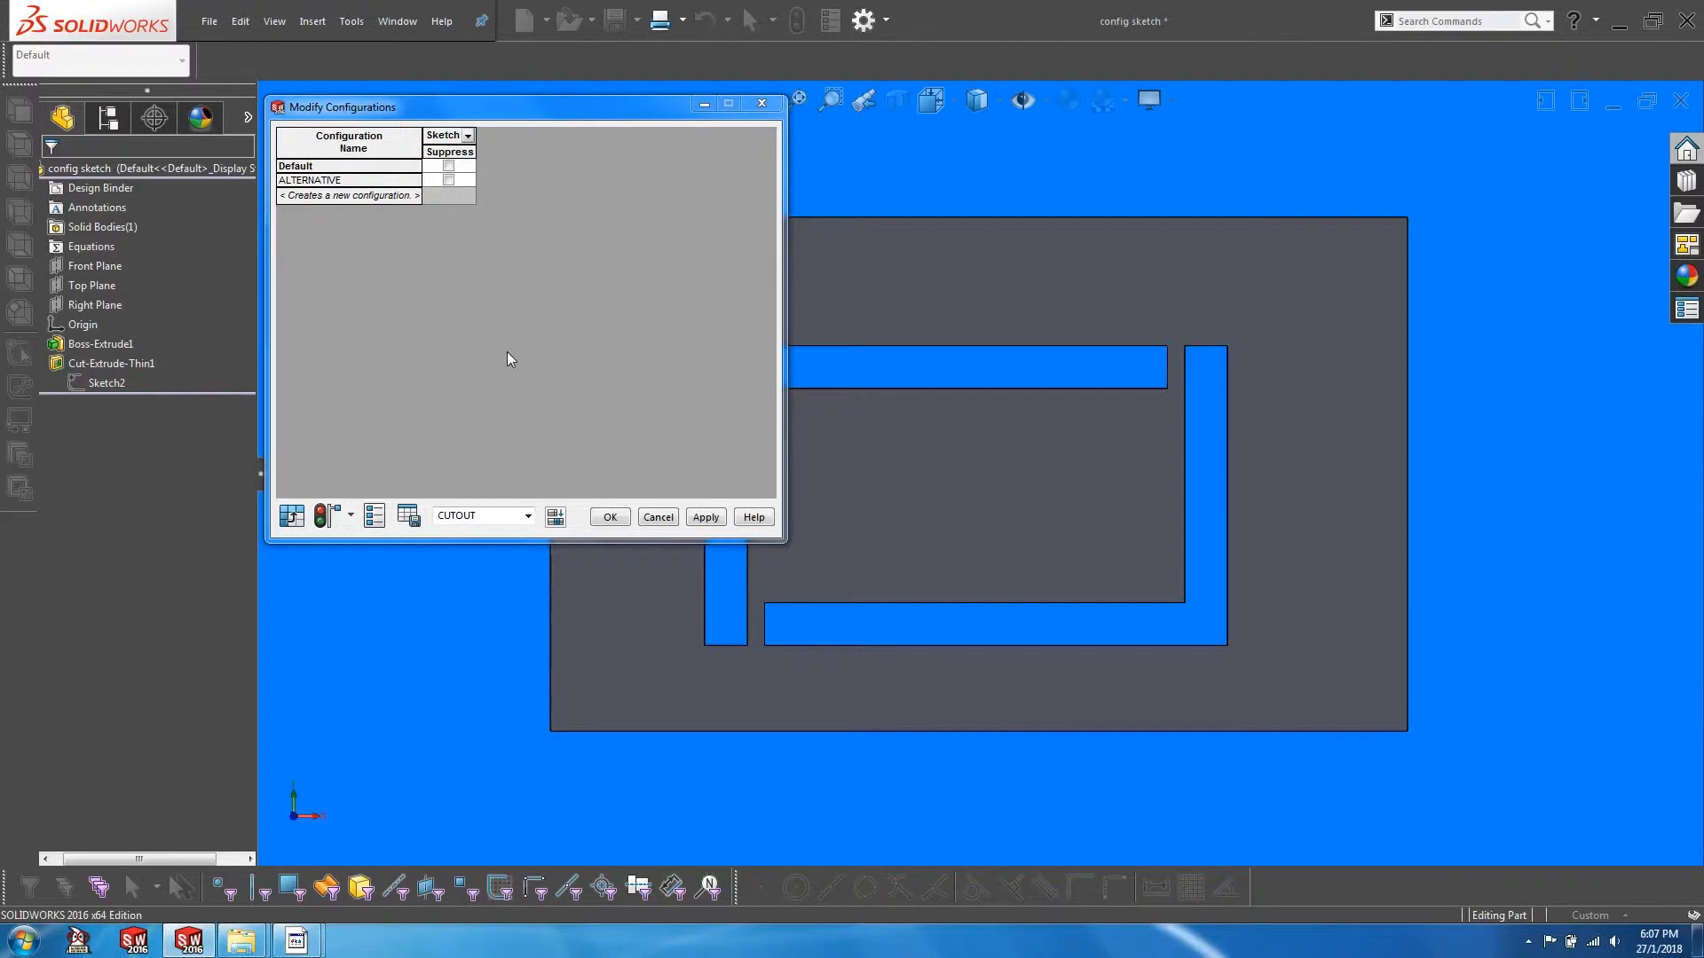
Select Sketch2 so its cutout dimensions appear on the part.
{"action": "left_click", "coordinate": [106, 384]}
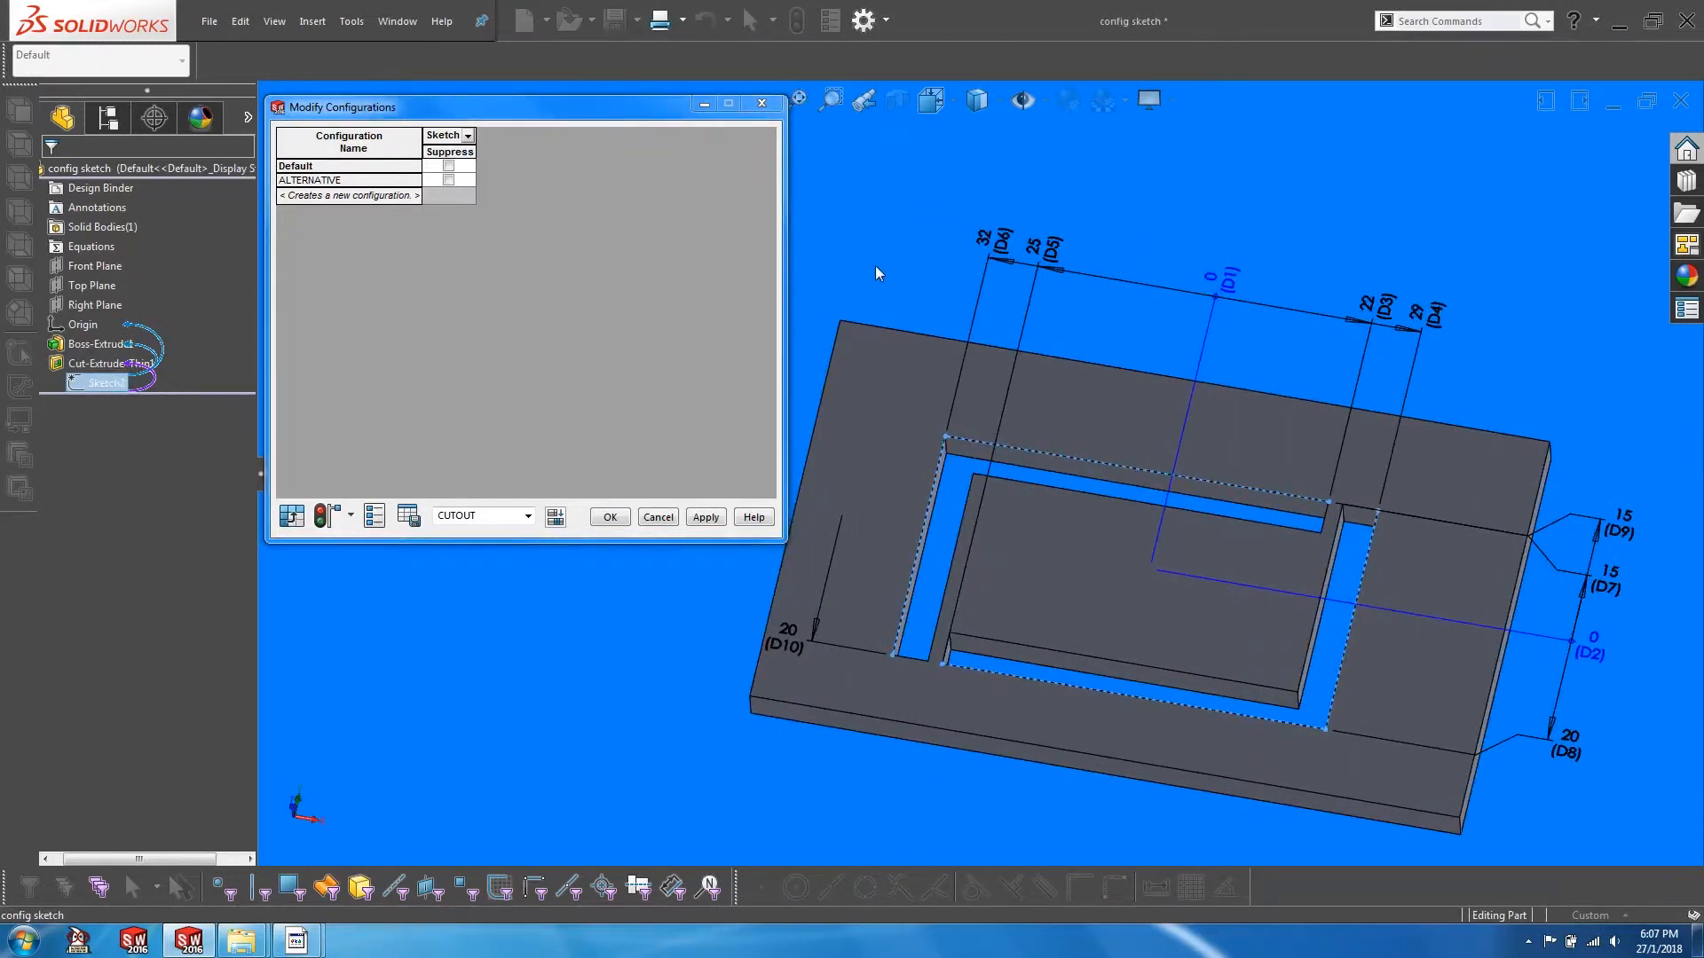
{"action": "mouse_move", "coordinate": [901, 280]}
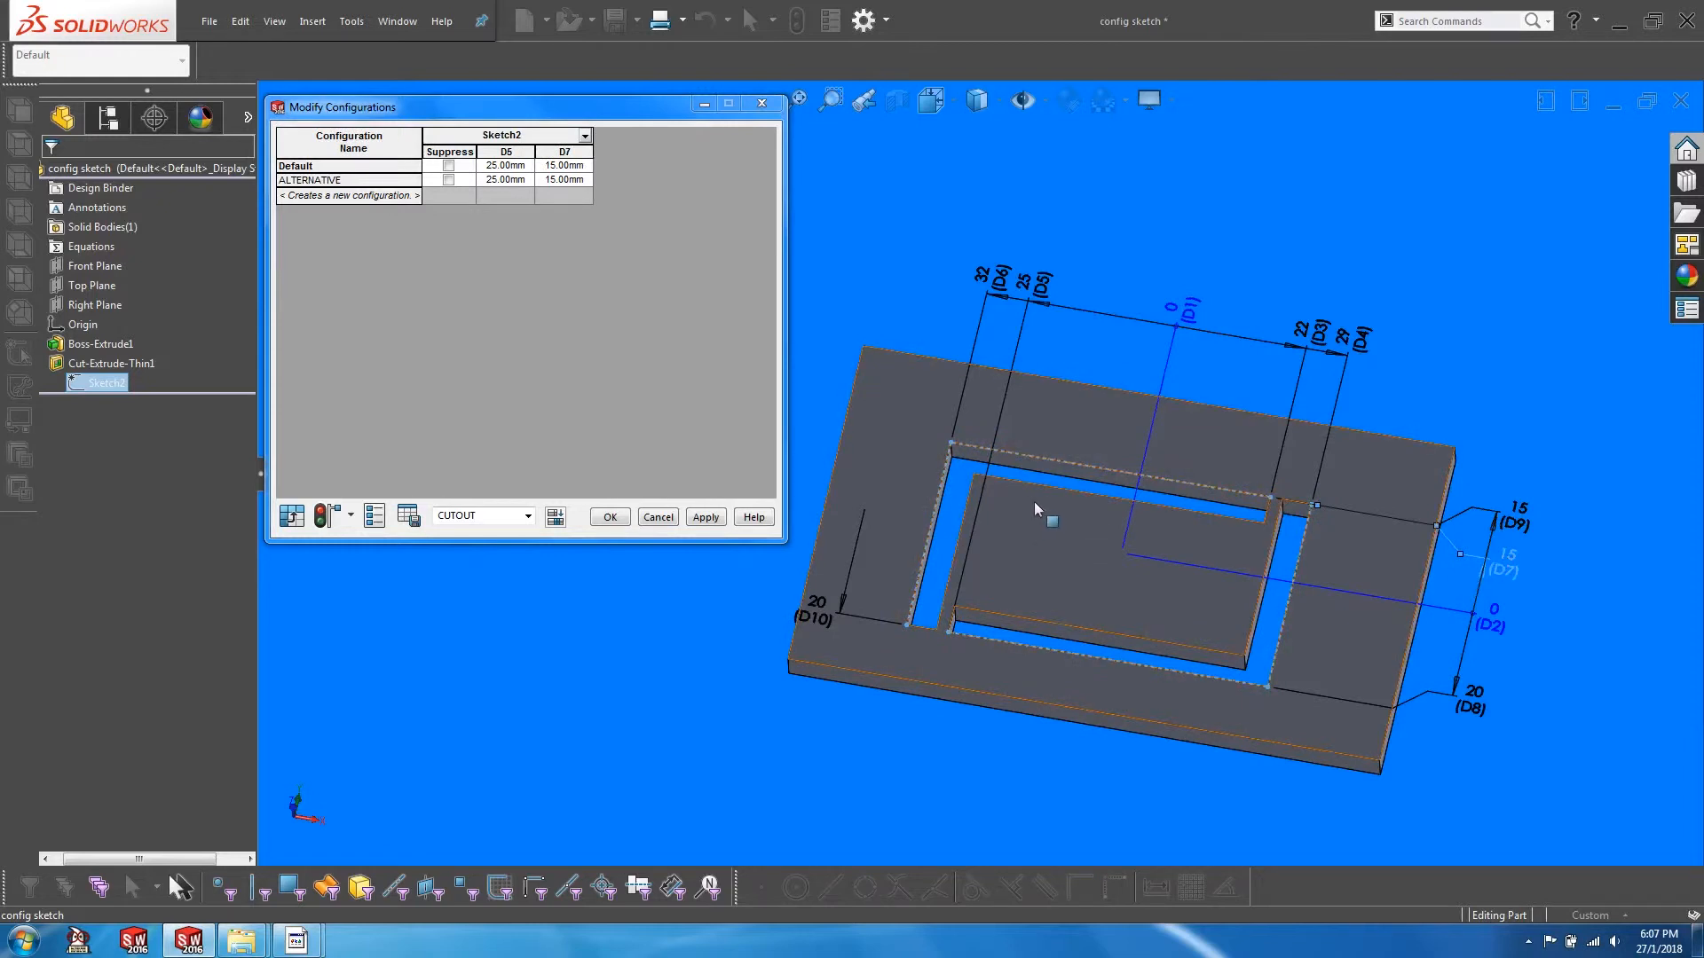
{"action": "mouse_move", "coordinate": [1030, 502]}
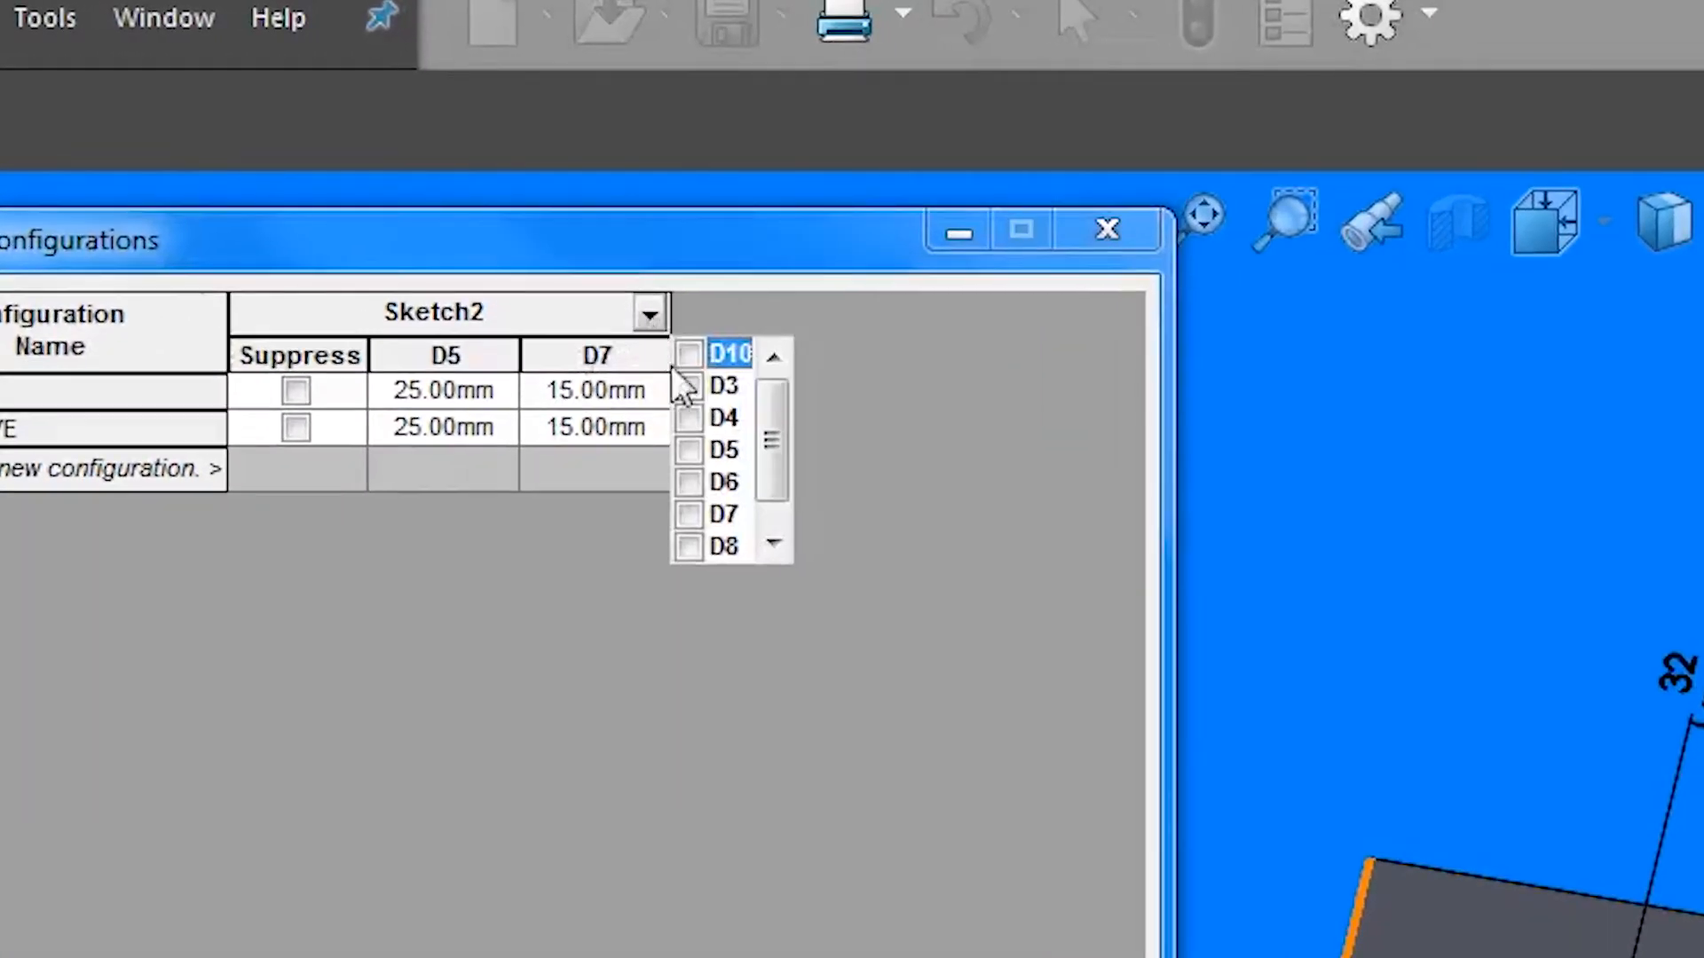
{"action": "mouse_move", "coordinate": [744, 483]}
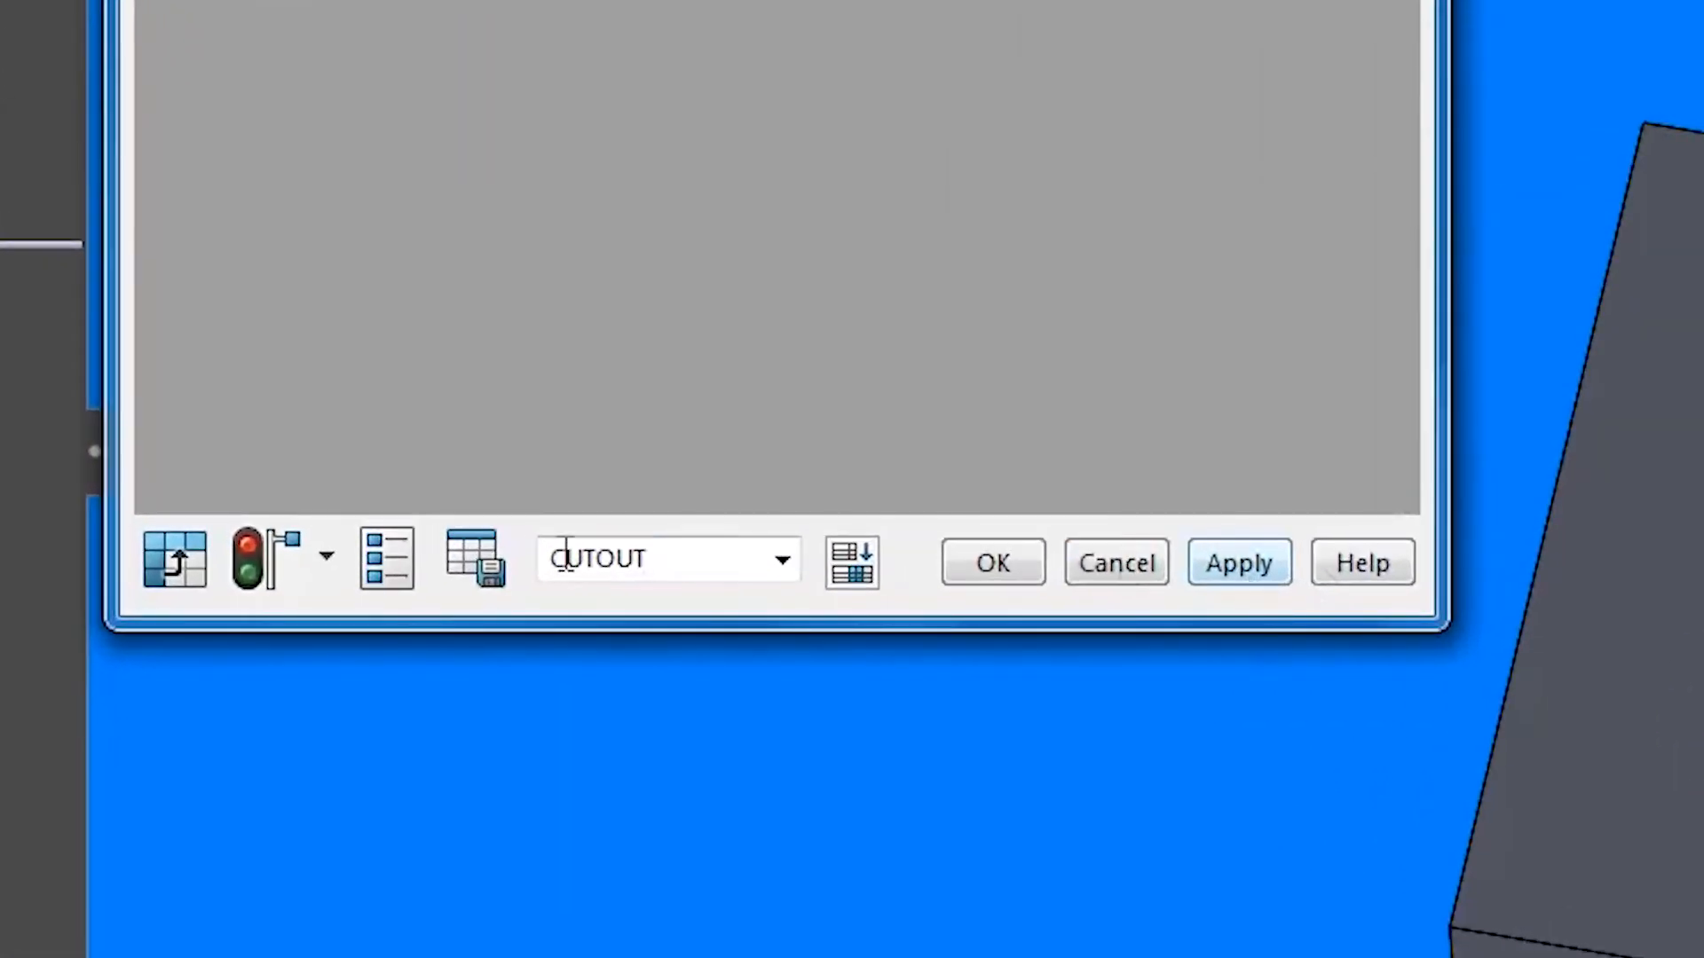
{"action": "mouse_move", "coordinate": [476, 563]}
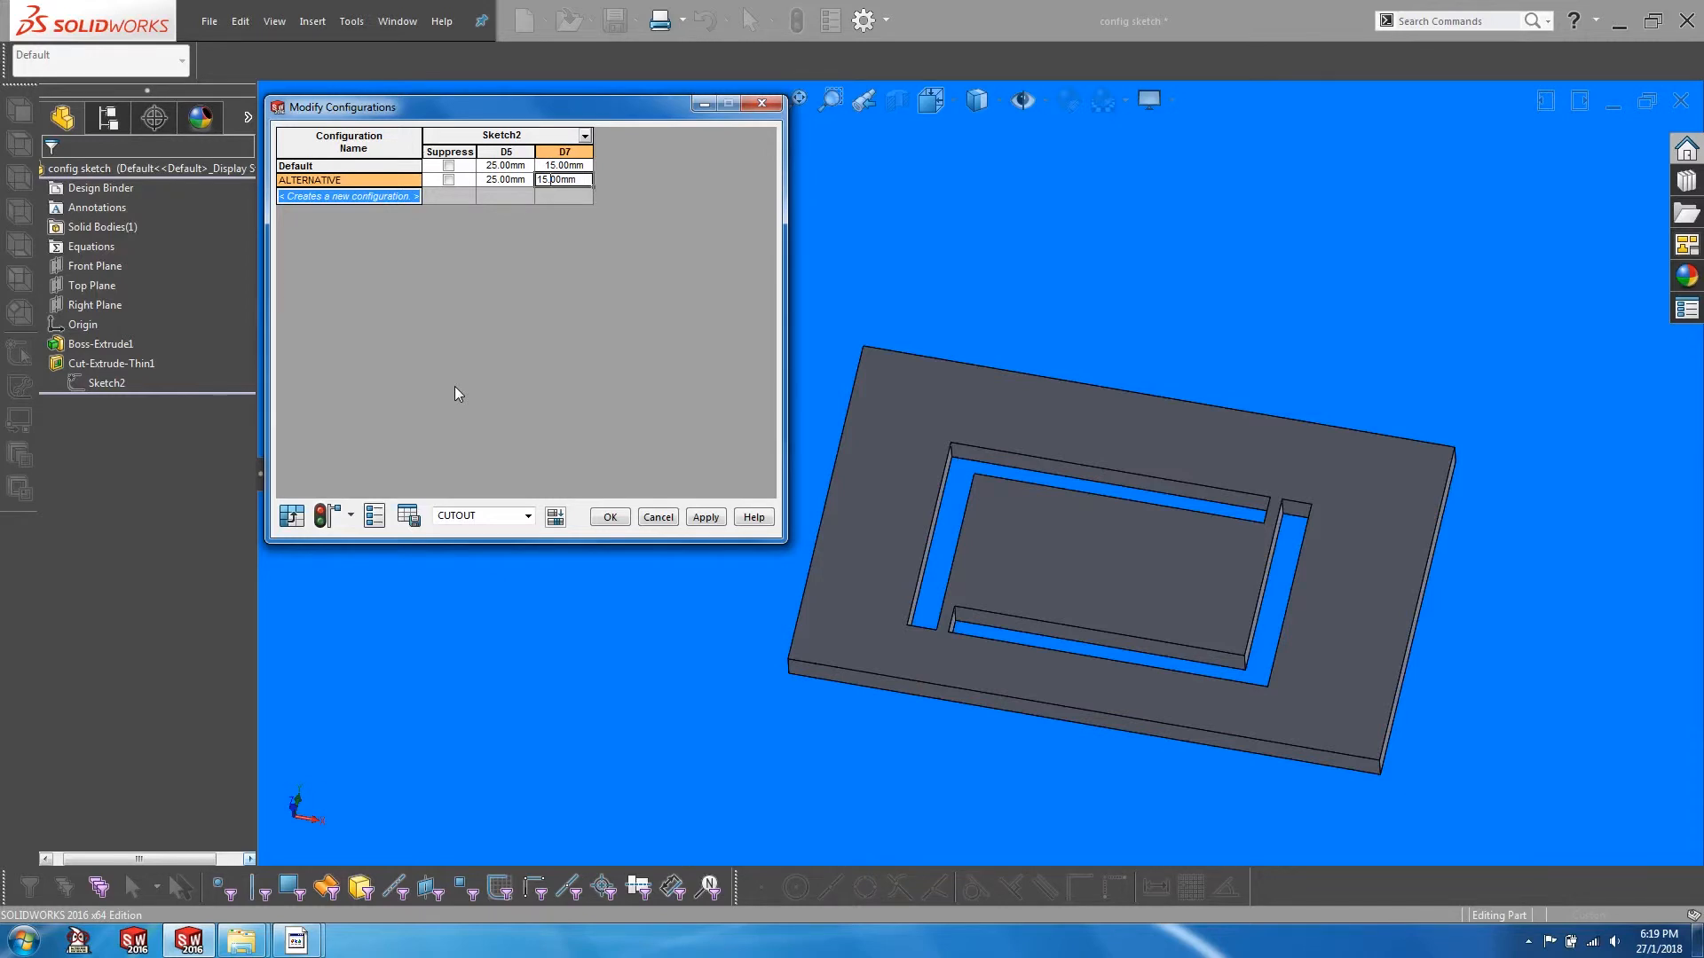
Confirm Modify Configurations so the CUTOUT table is stored with the part.
{"action": "left_click", "coordinate": [609, 517]}
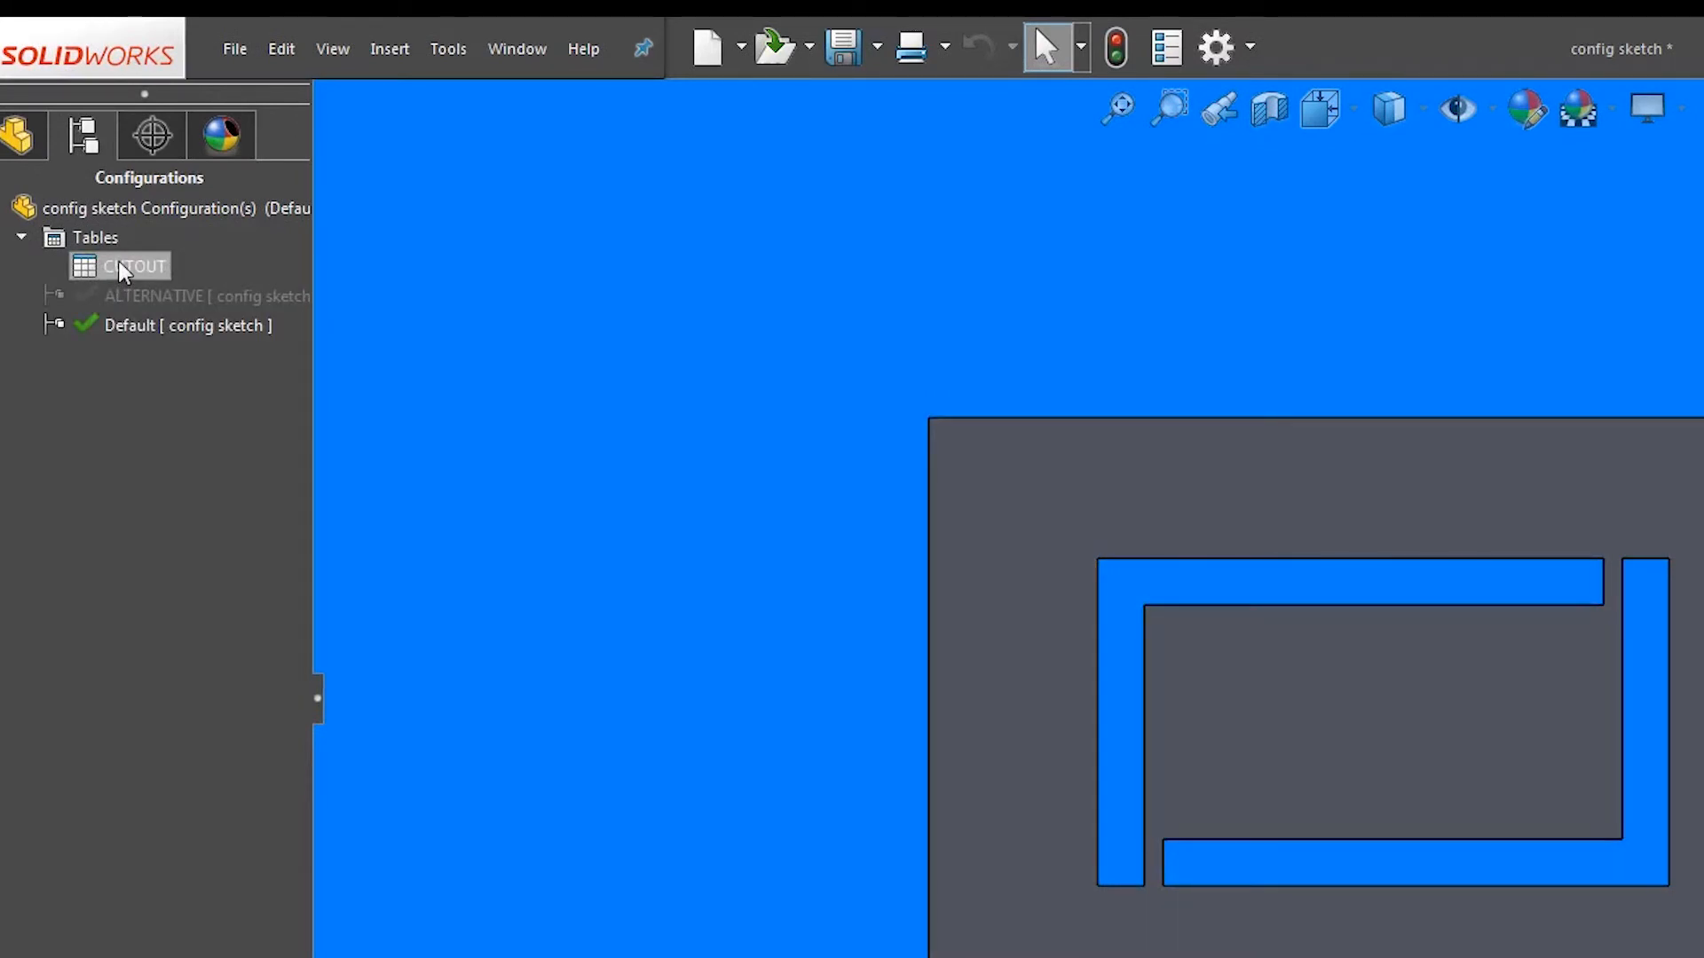
Review the CUTOUT table from the ConfigurationManager and close it unchanged.
{"action": "double_click", "coordinate": [136, 265]}
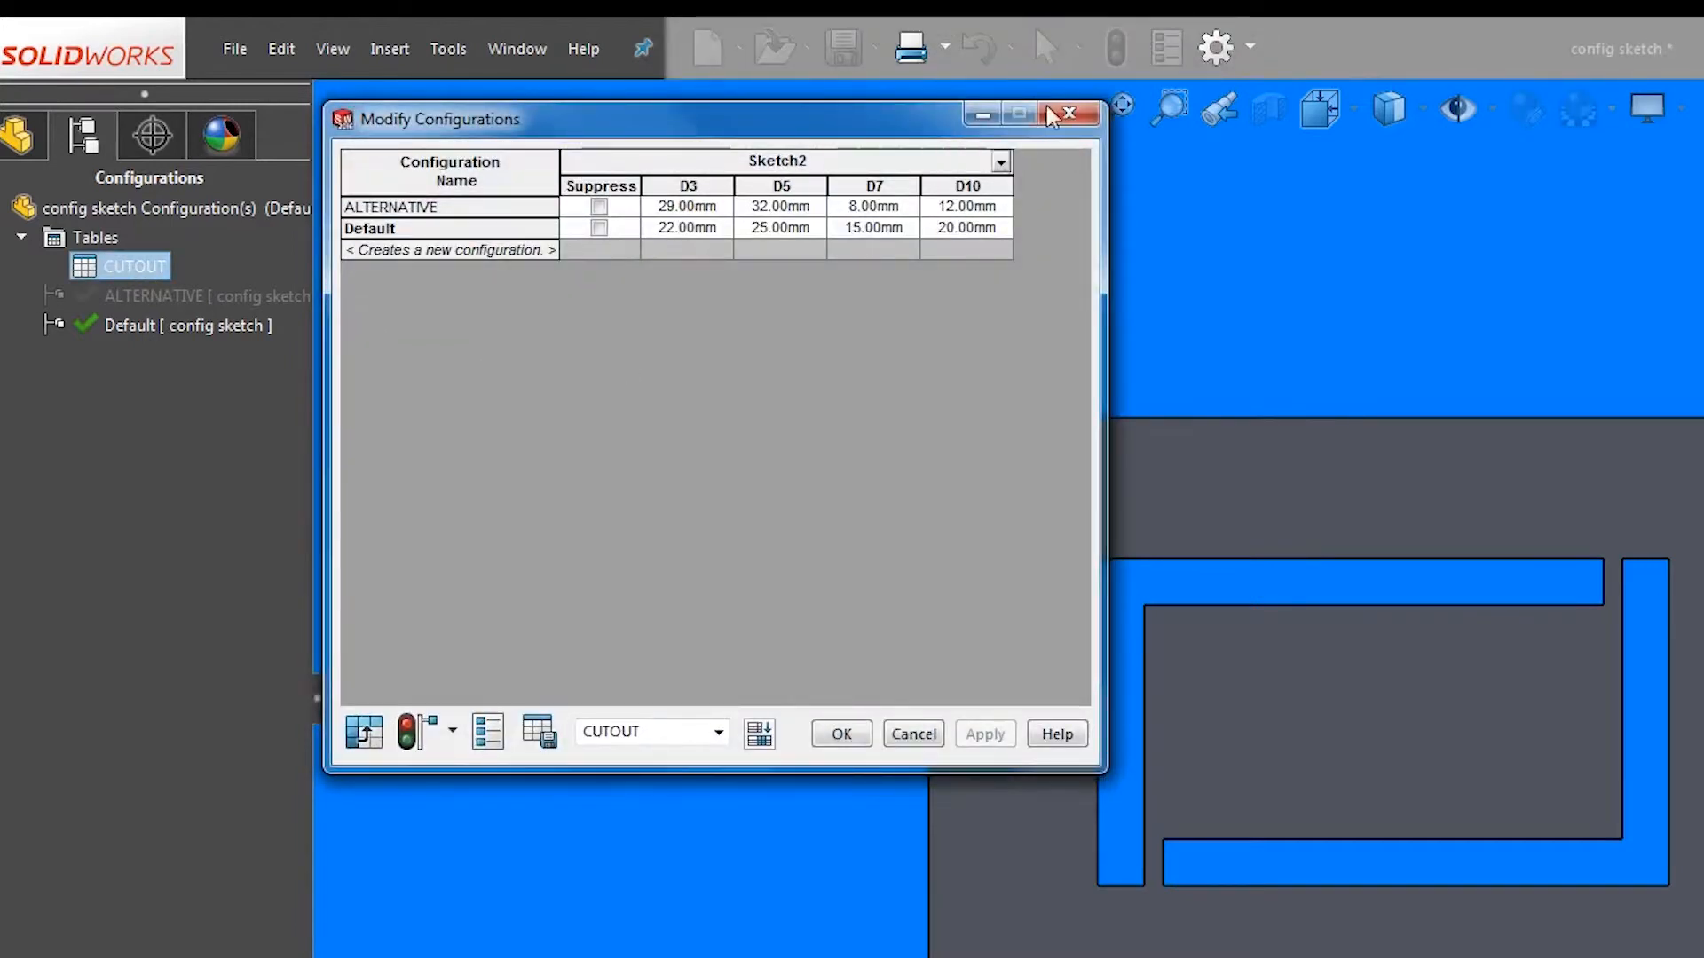
{"action": "left_click", "coordinate": [1067, 114]}
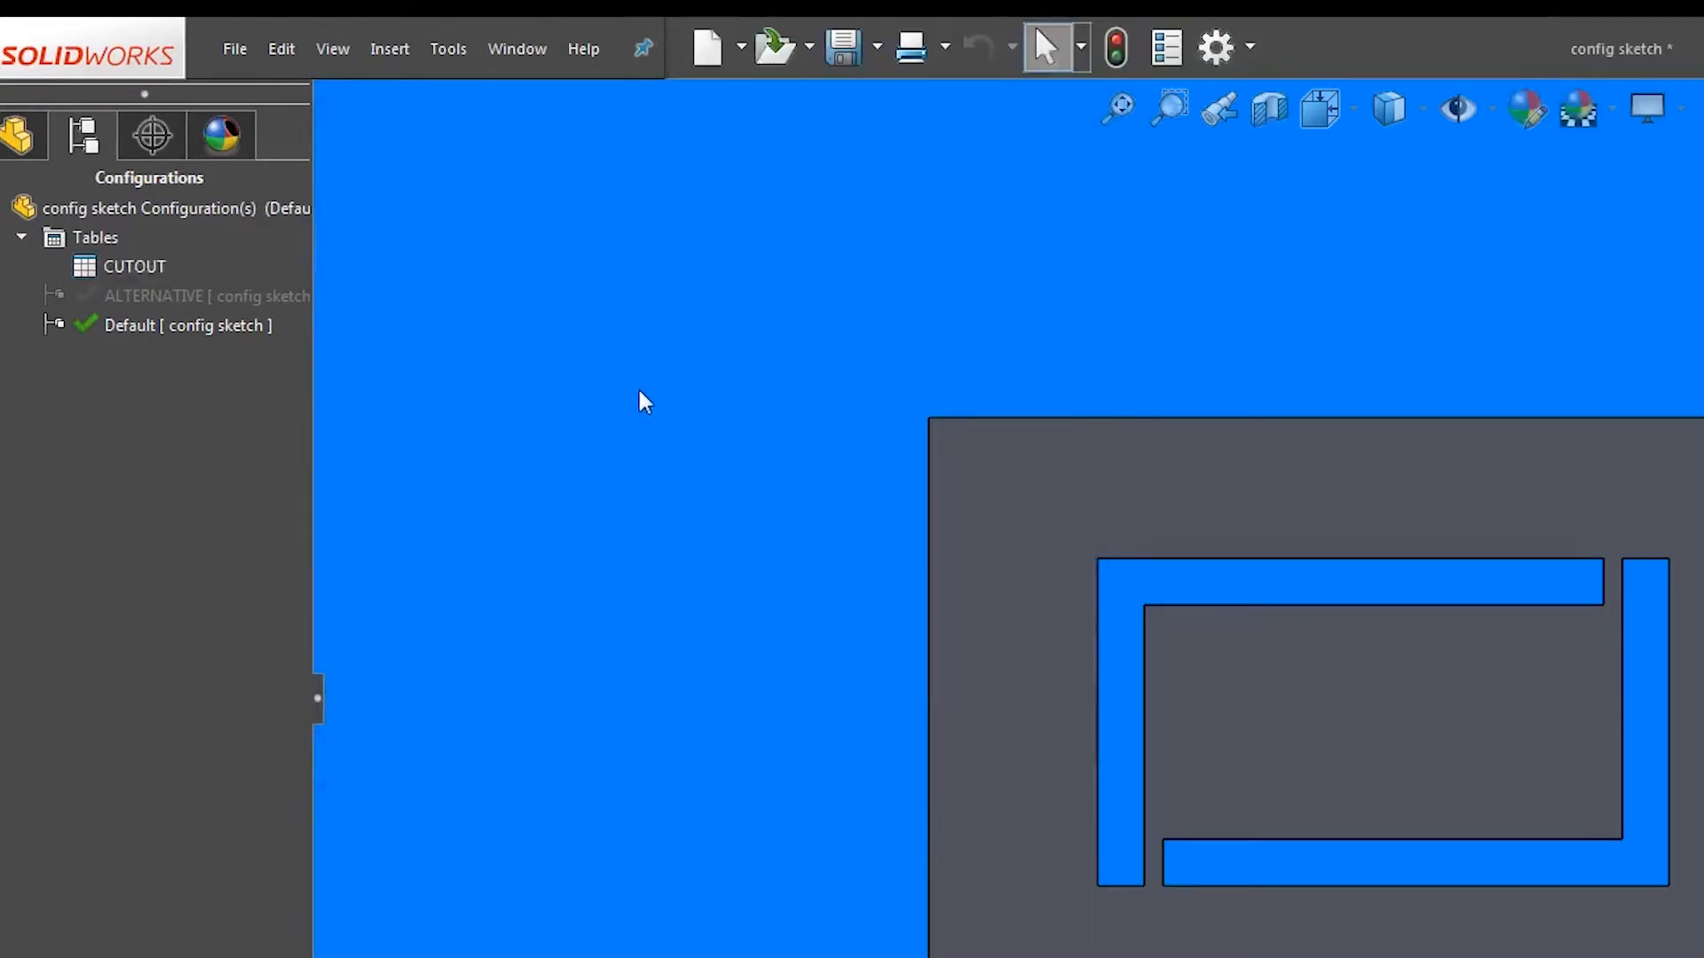
Activate the ALTERNATIVE configuration so the plate shows its resized cutout.
{"action": "left_click", "coordinate": [173, 296]}
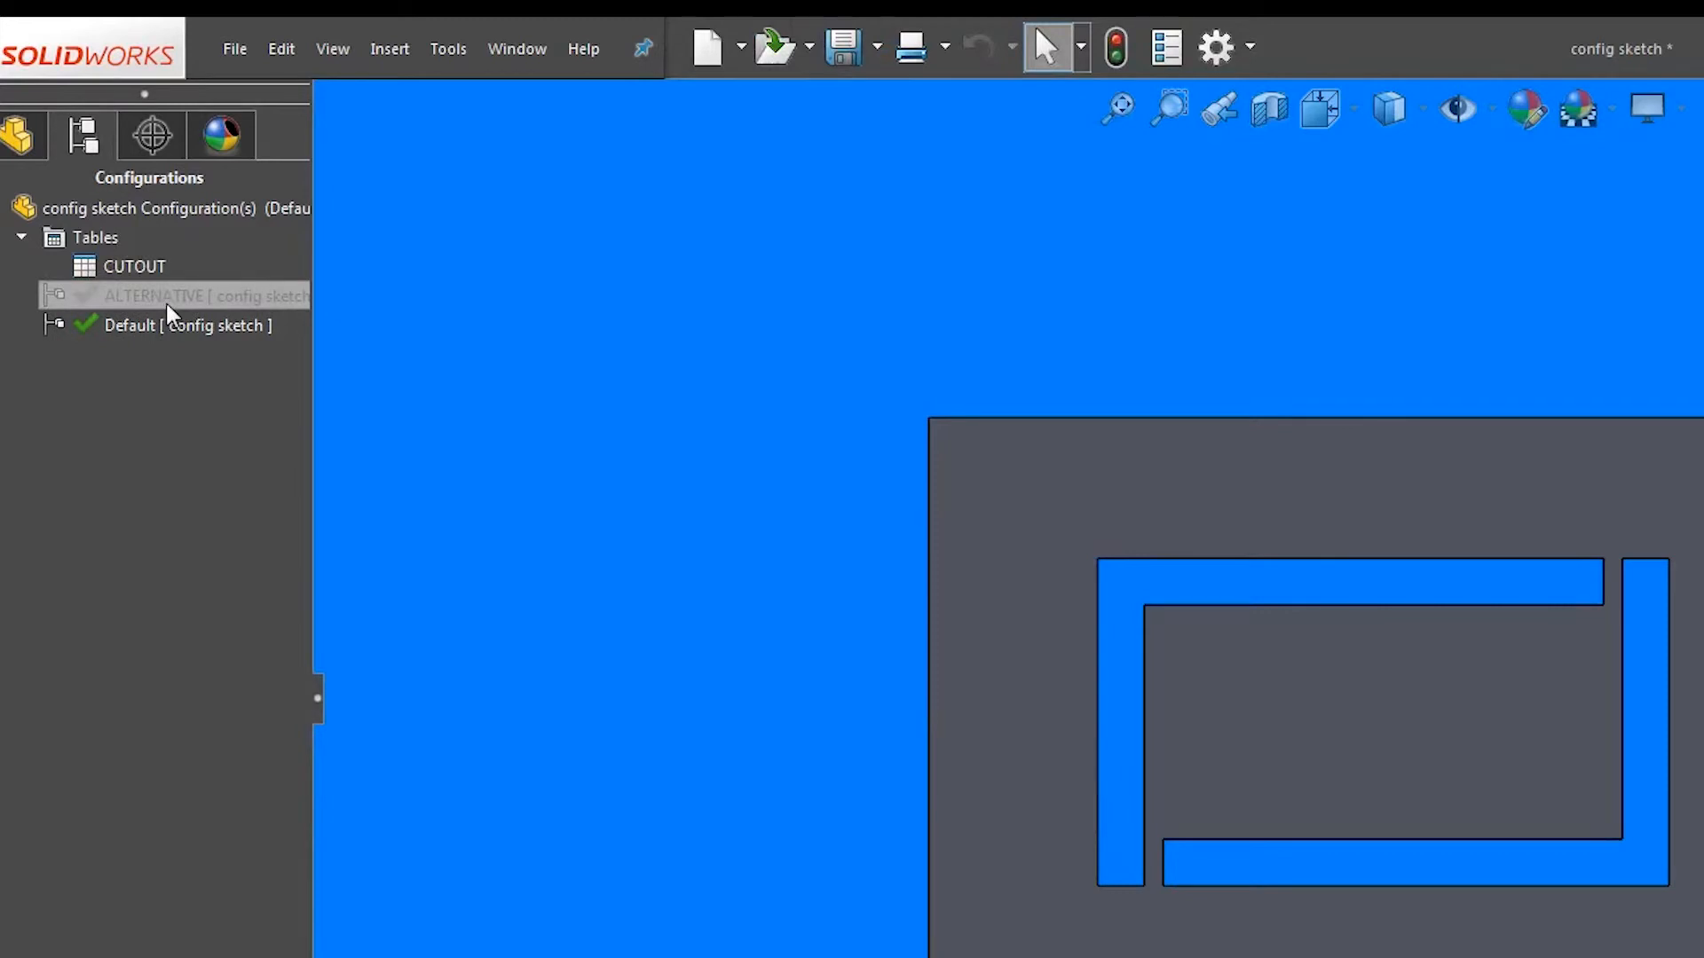
{"action": "double_click", "coordinate": [153, 297]}
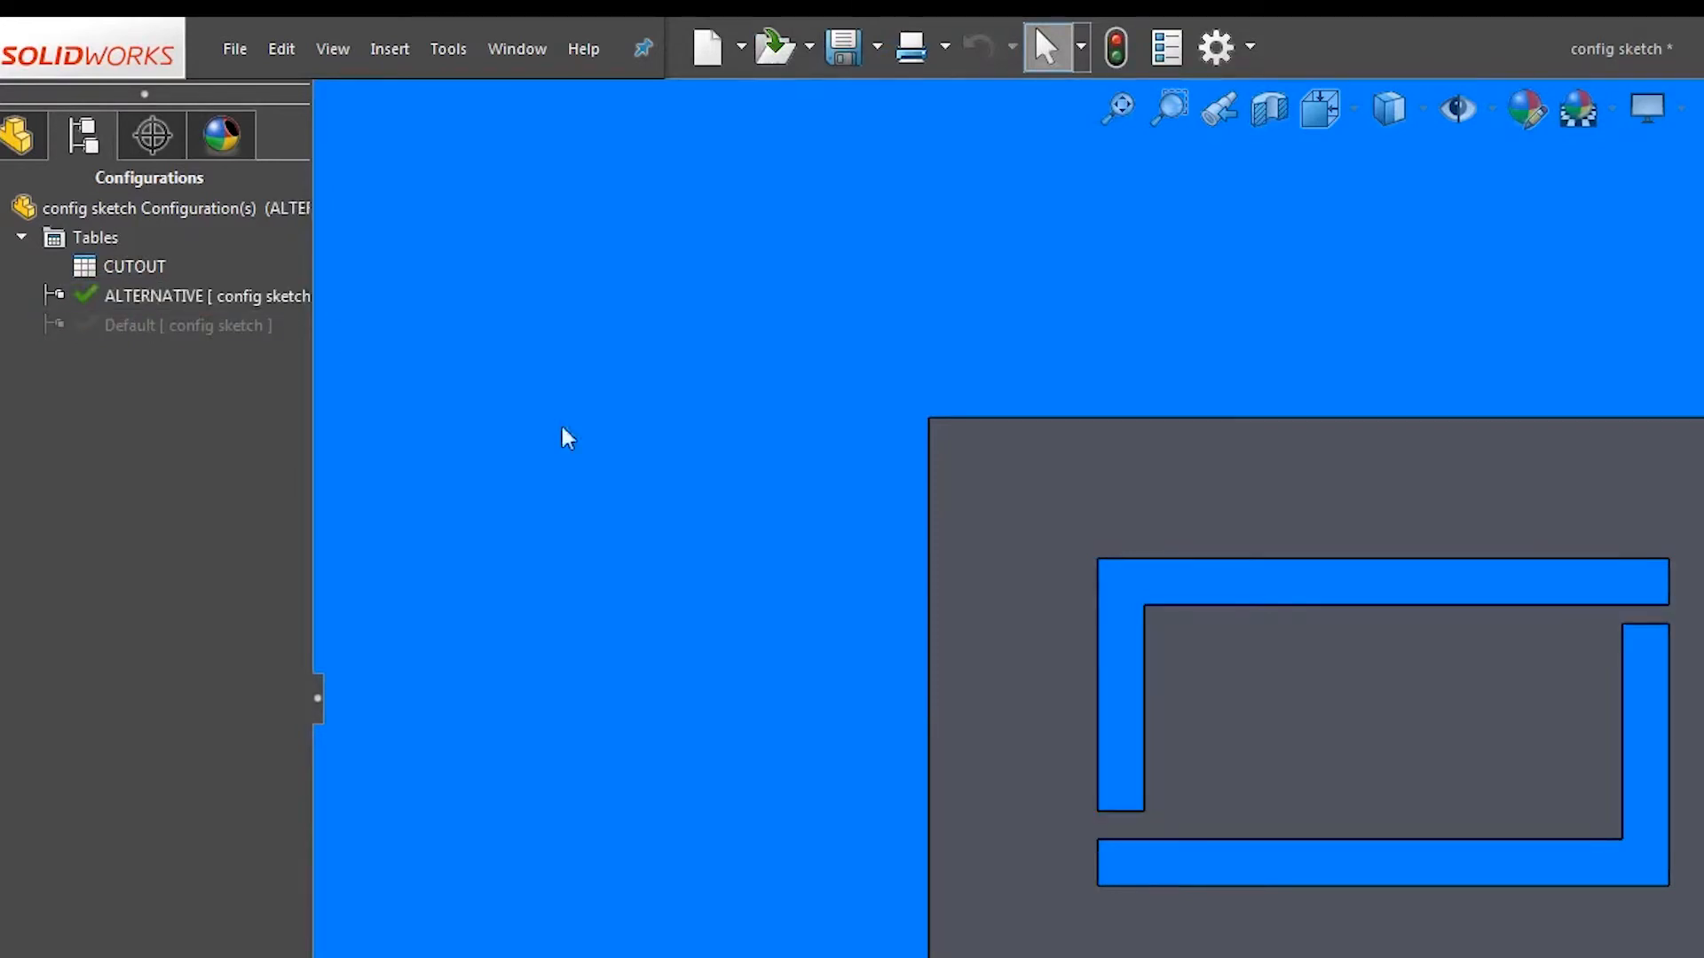
{"action": "mouse_move", "coordinate": [666, 476]}
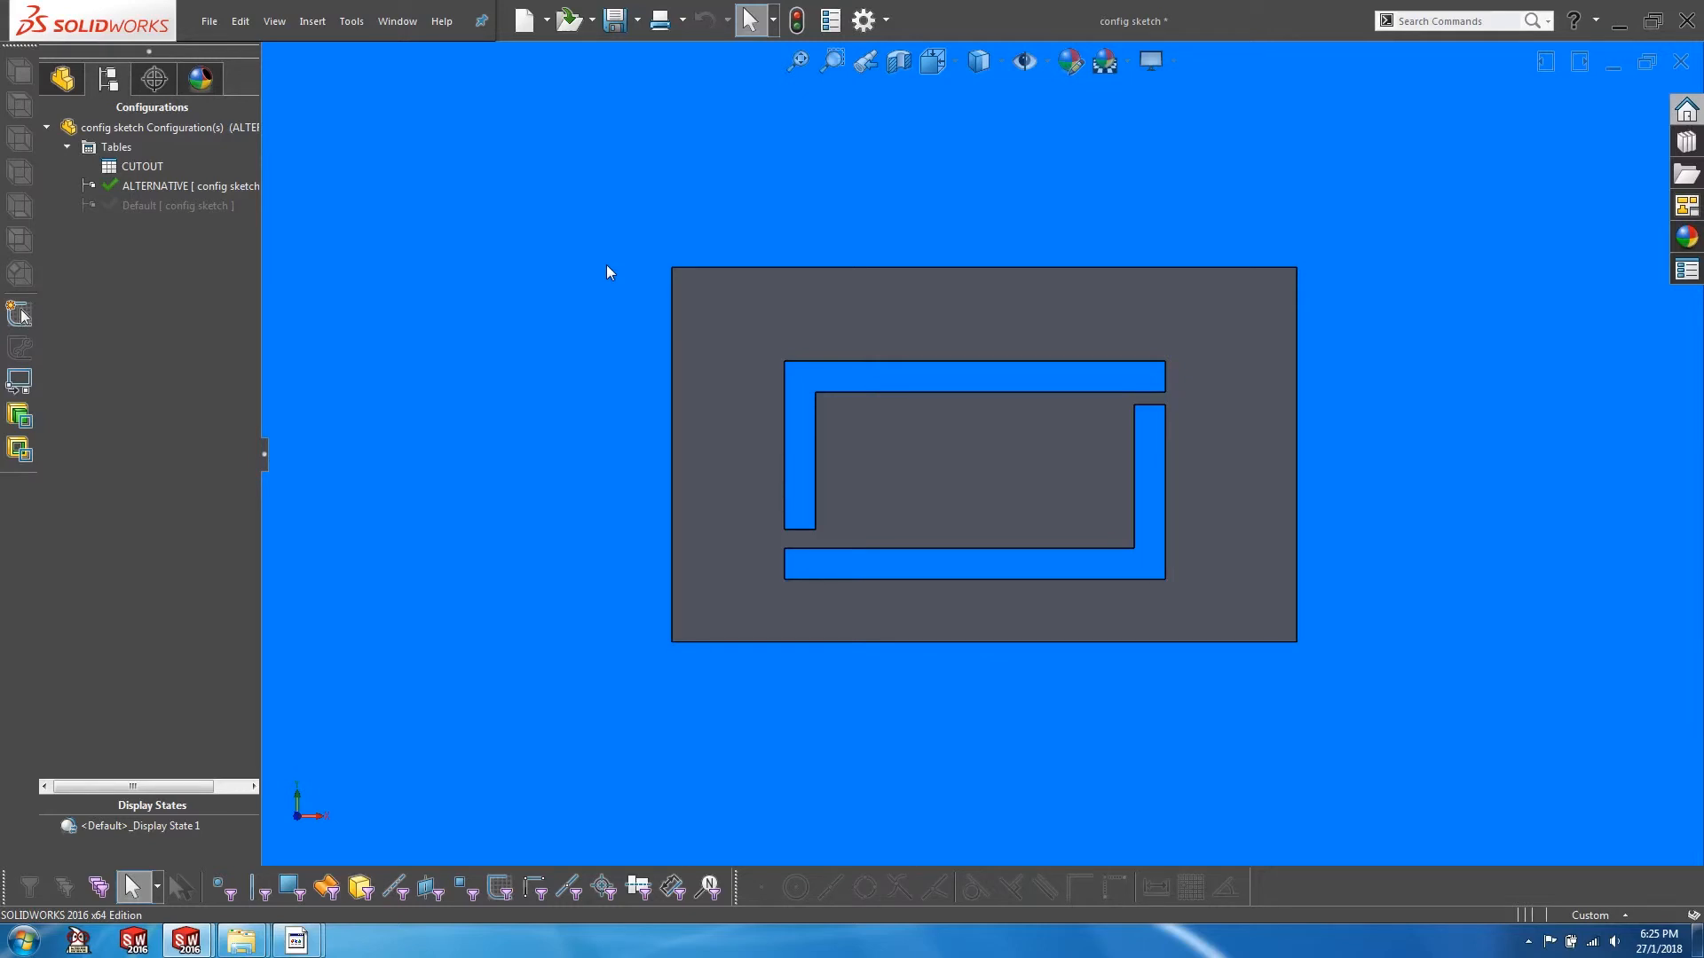
{"action": "mouse_move", "coordinate": [556, 128]}
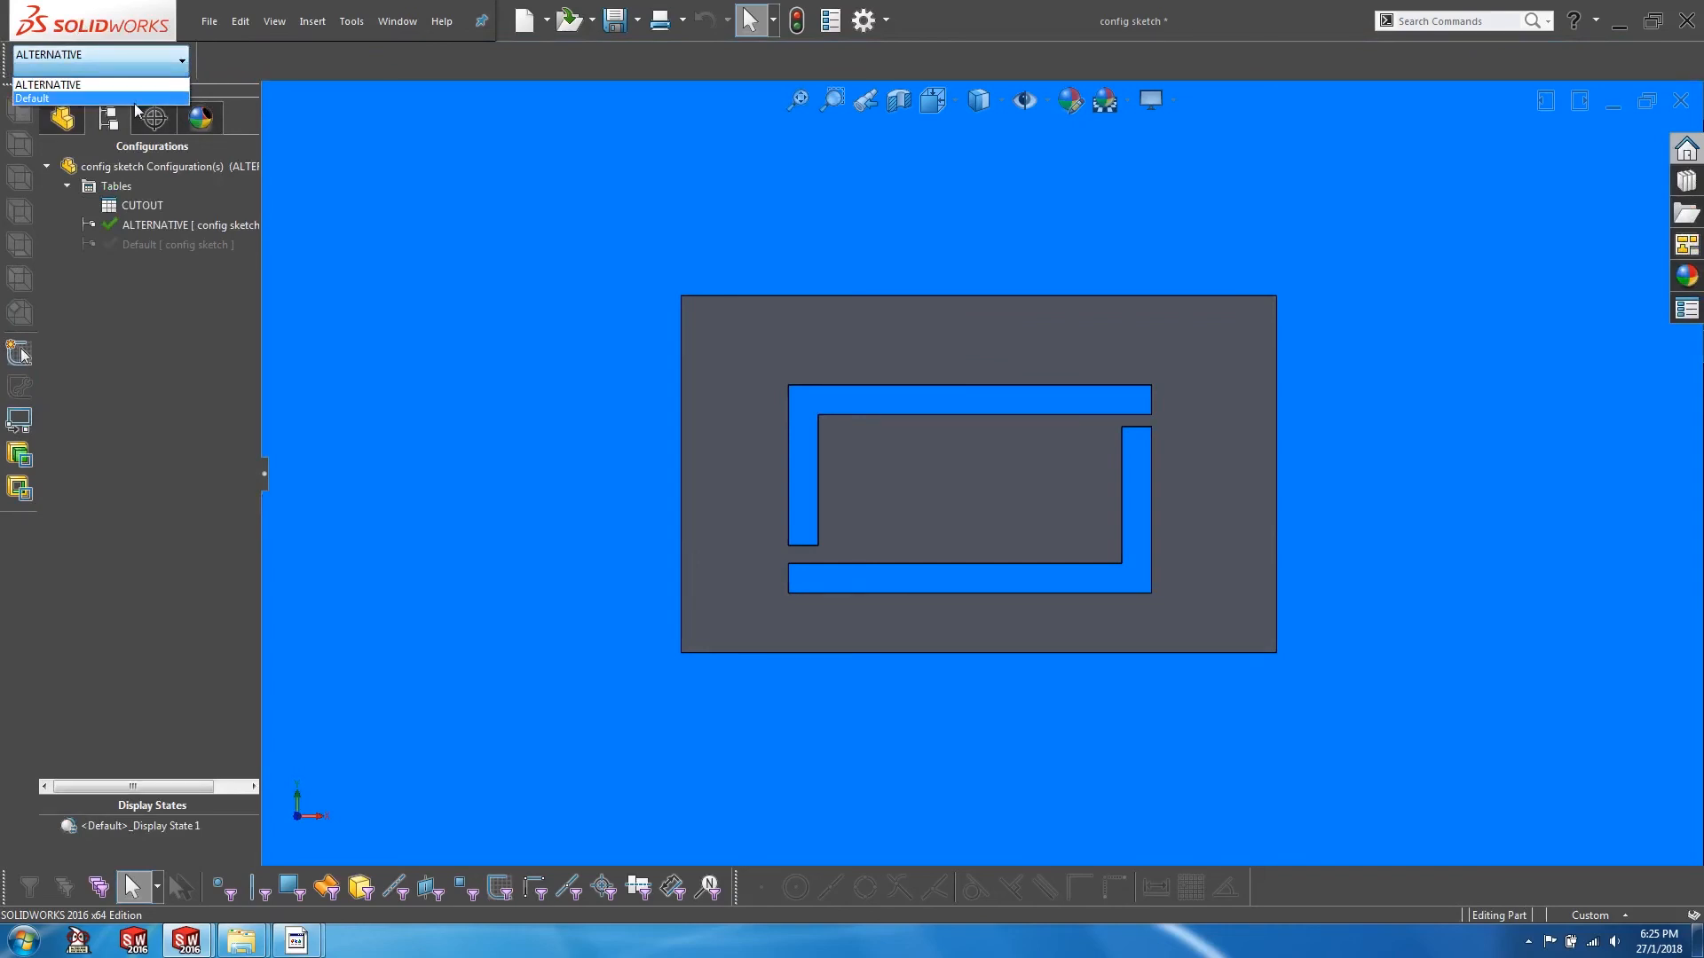
{"action": "left_click", "coordinate": [32, 98]}
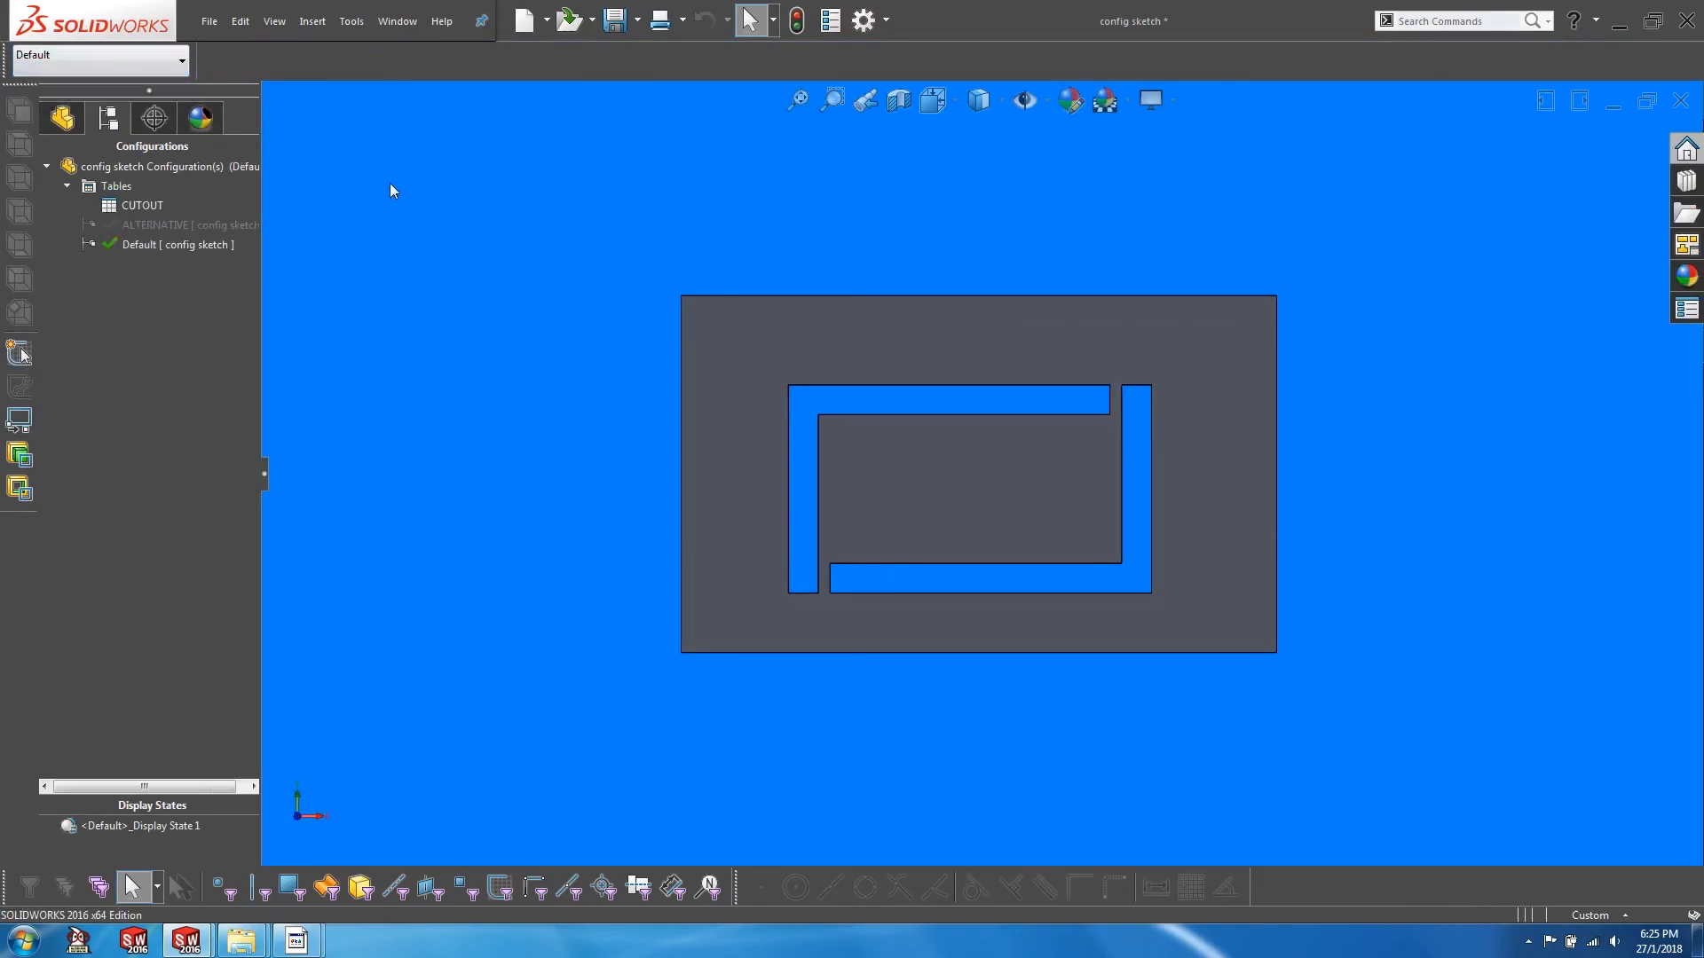
{"action": "double_click", "coordinate": [158, 225]}
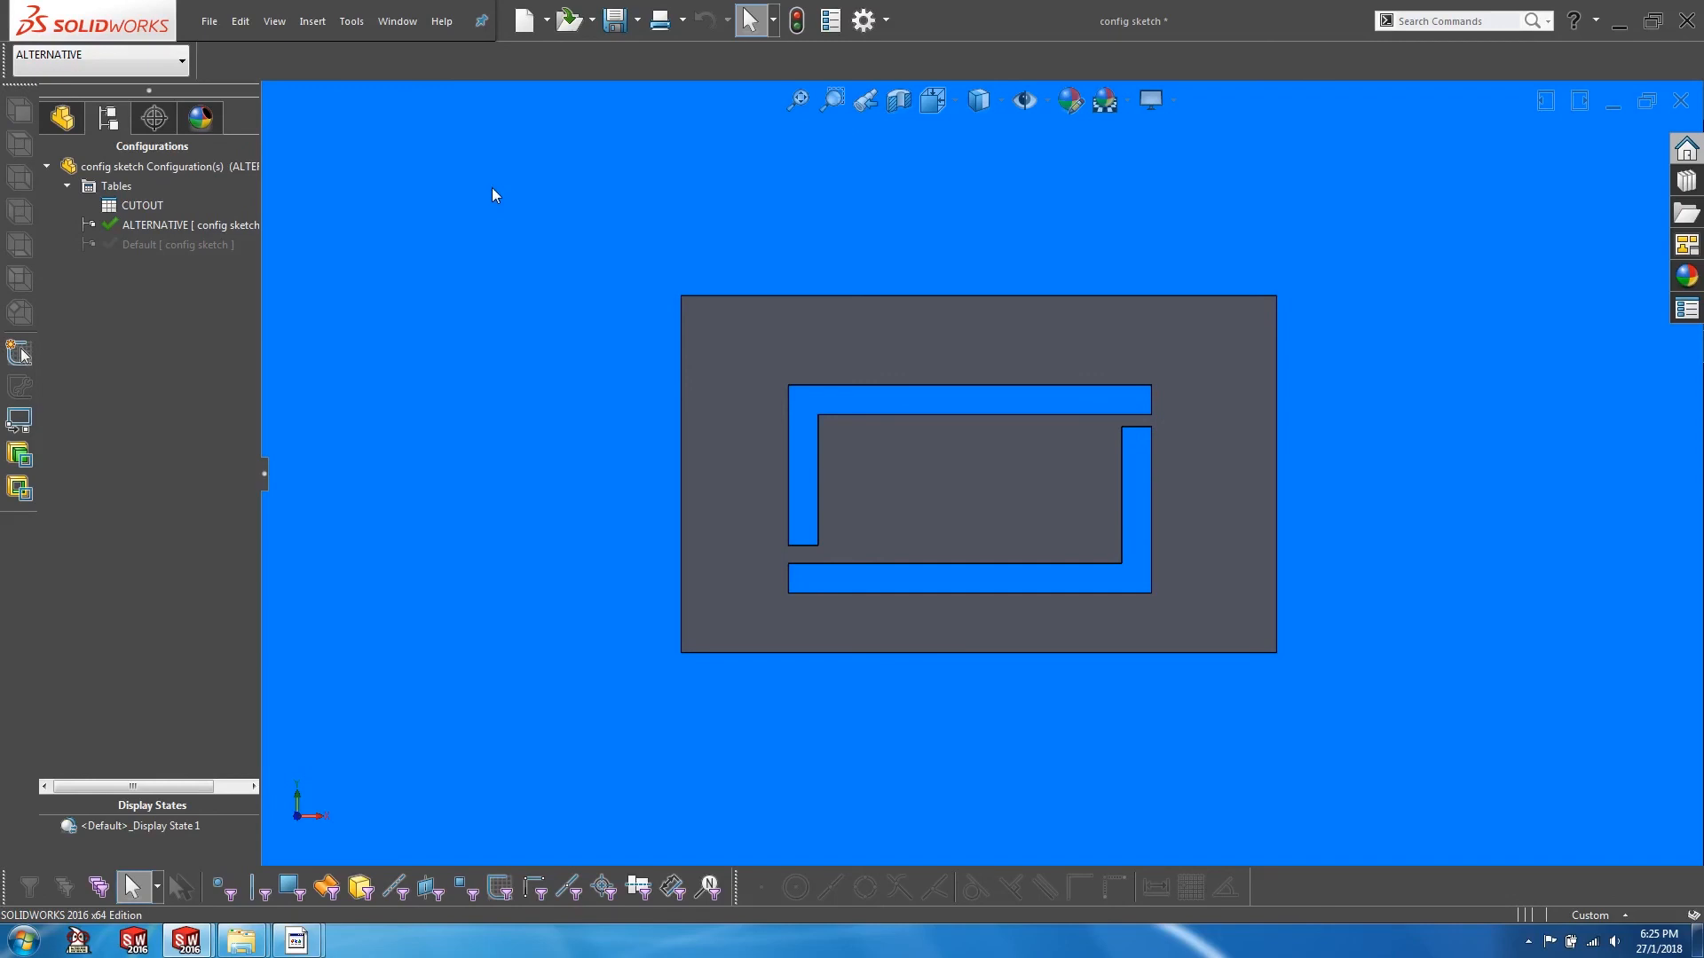
{"action": "mouse_move", "coordinate": [495, 177]}
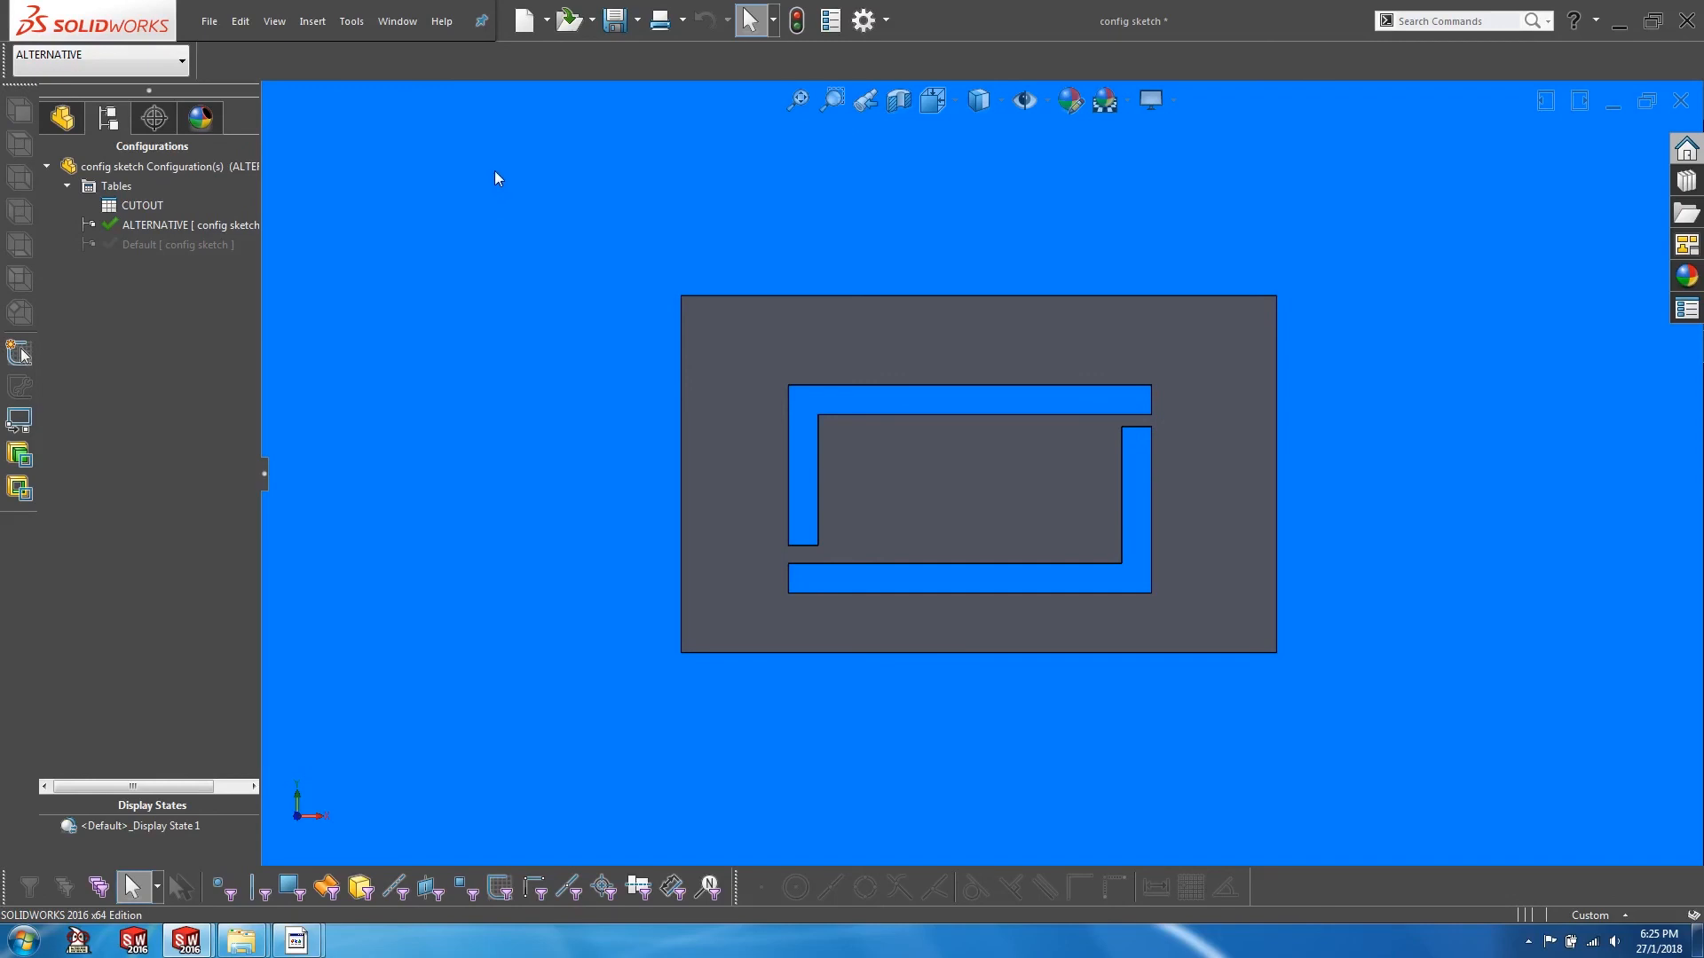